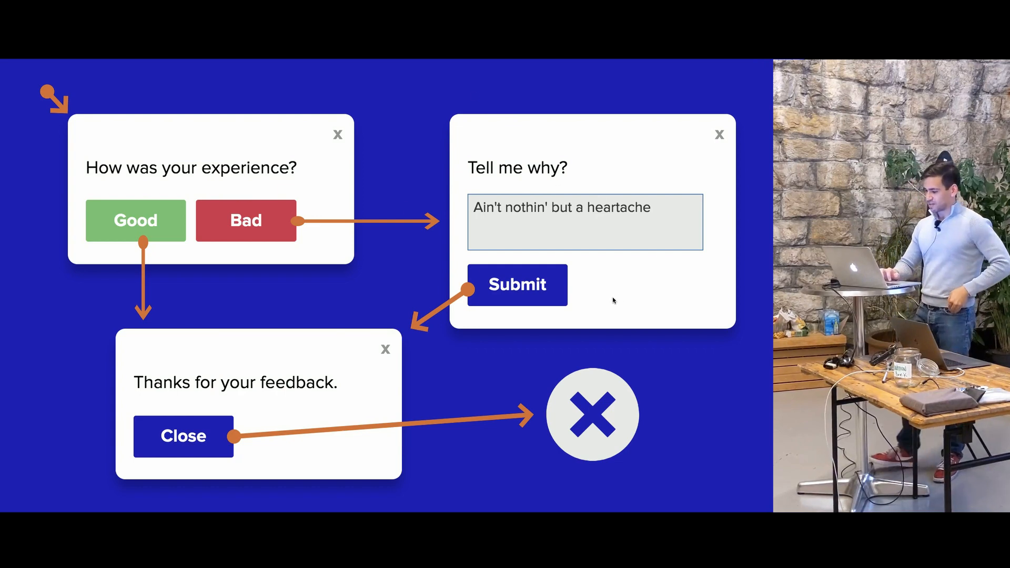
mouse_move(162, 347)
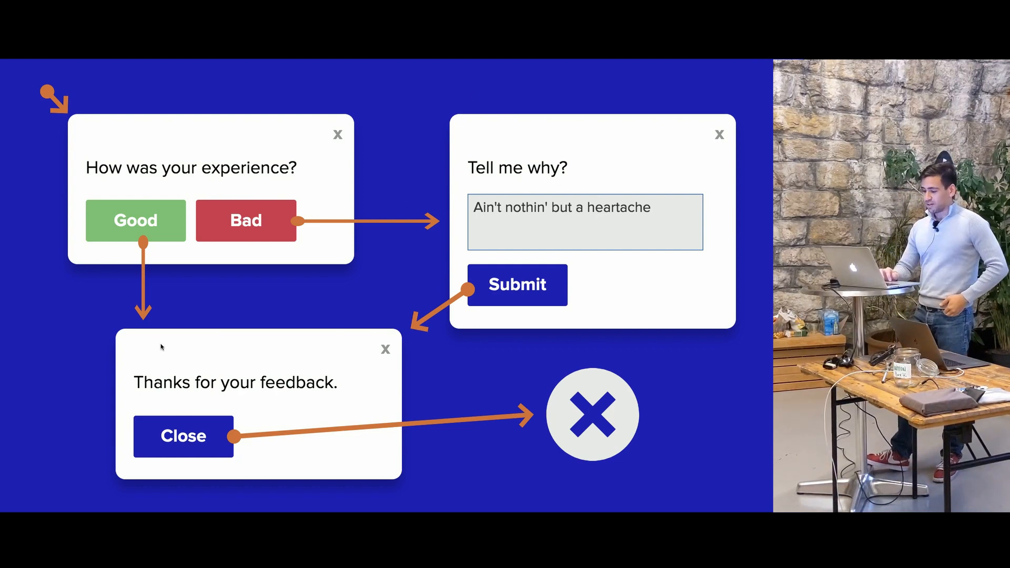
mouse_move(333, 356)
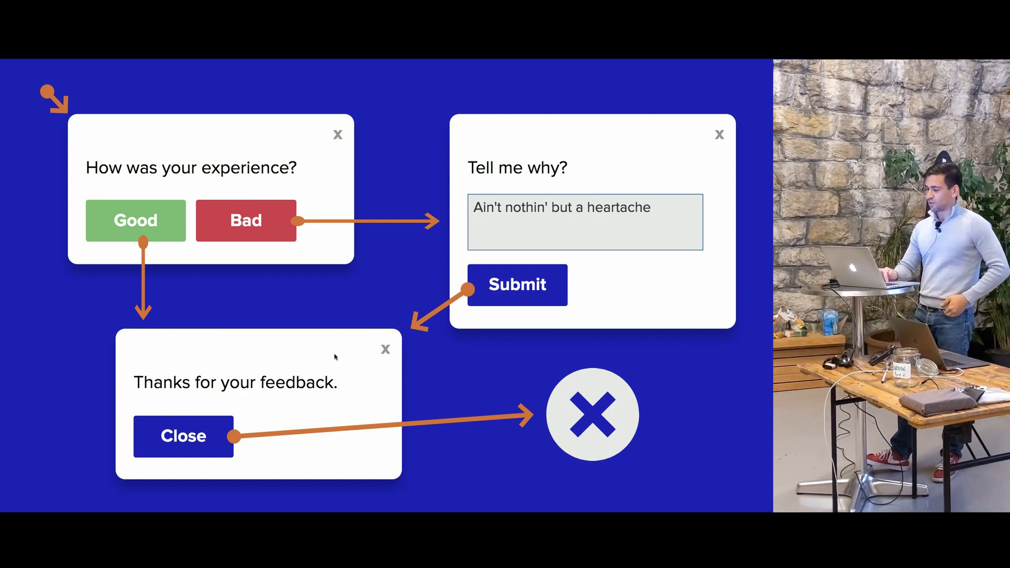
mouse_move(41, 340)
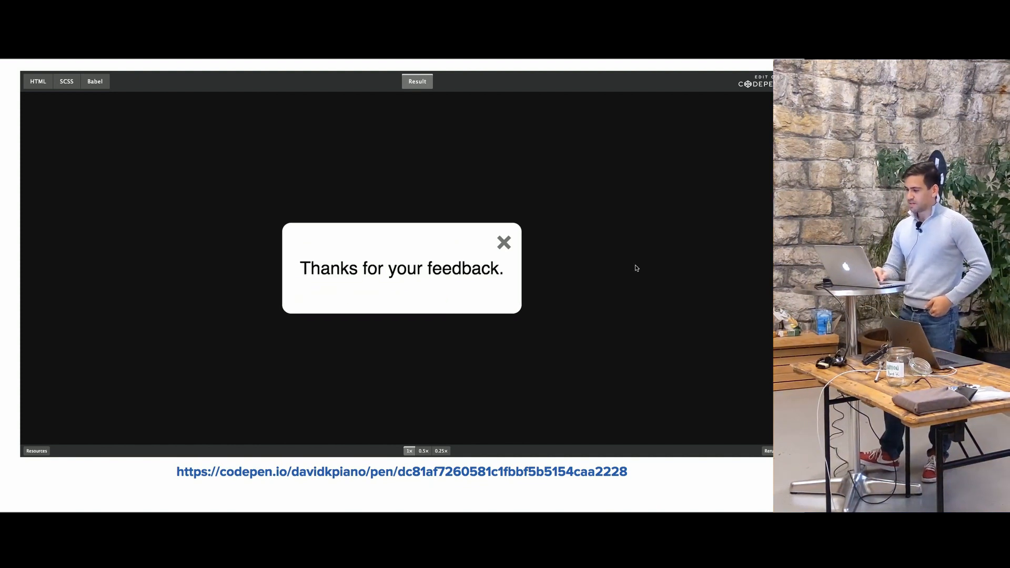
Restart the feedback widget, submit a BAD answer with complaint 'No', then answer GOOD
left_click(504, 242)
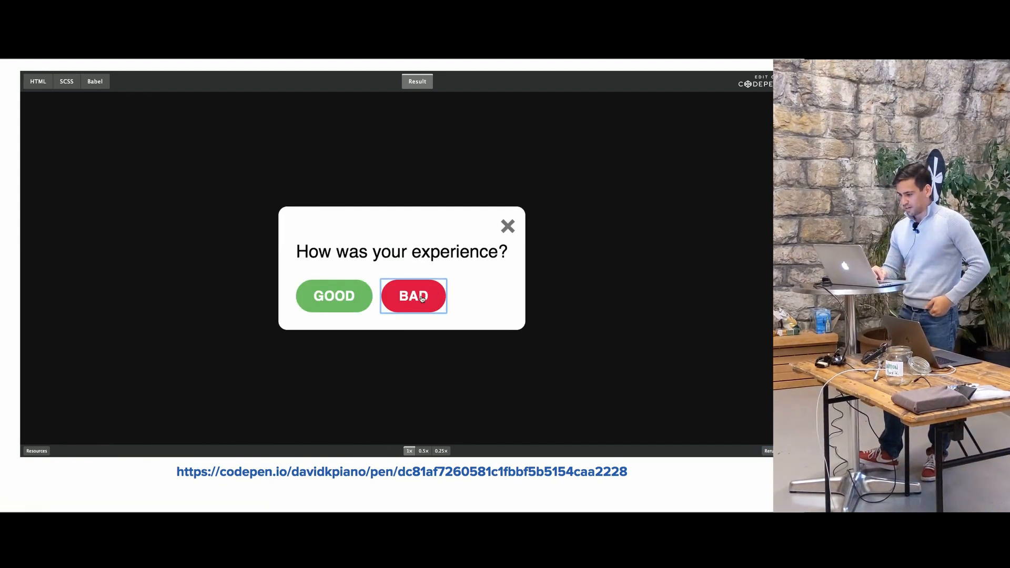
left_click(413, 295)
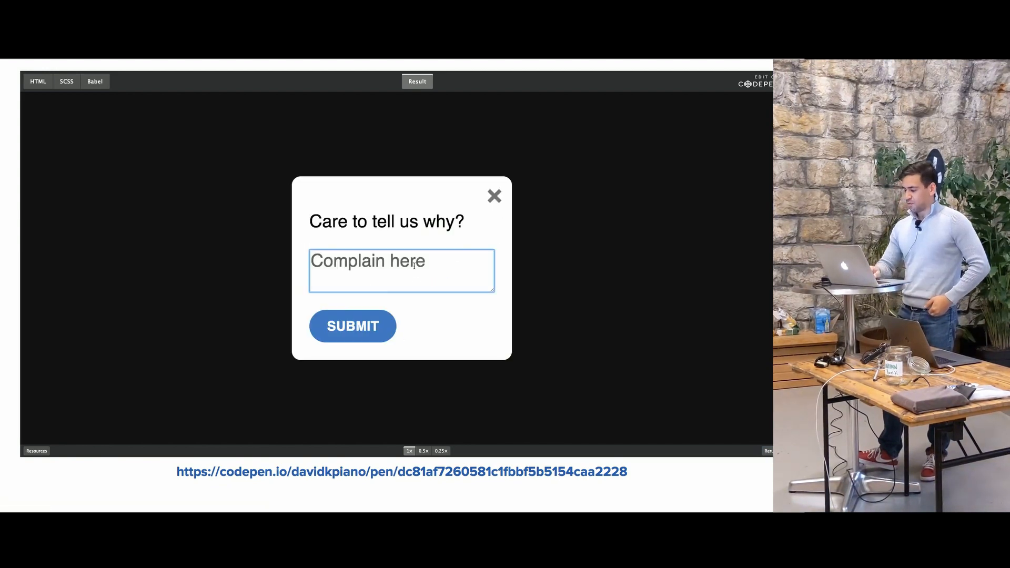
type("No")
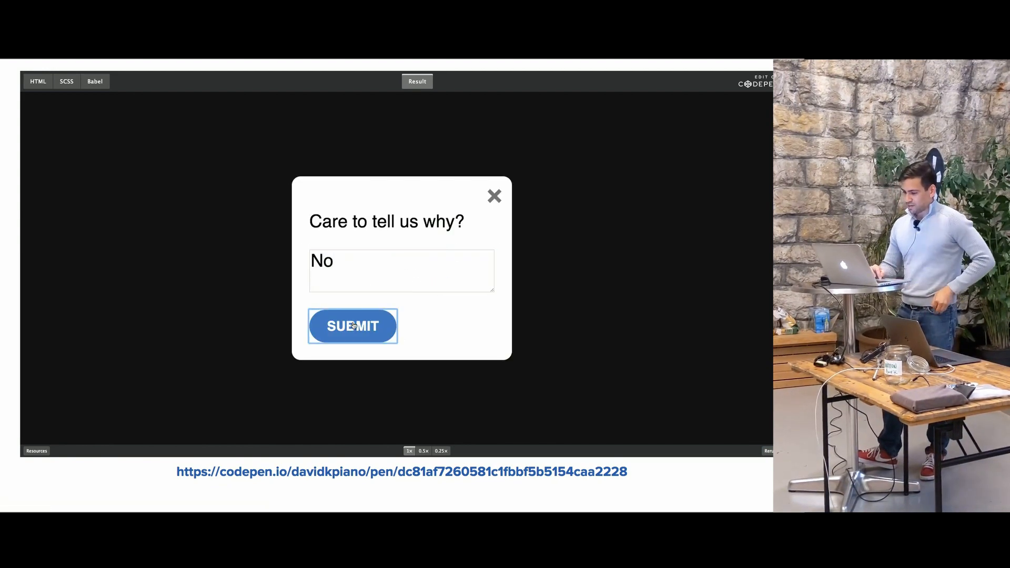
left_click(353, 326)
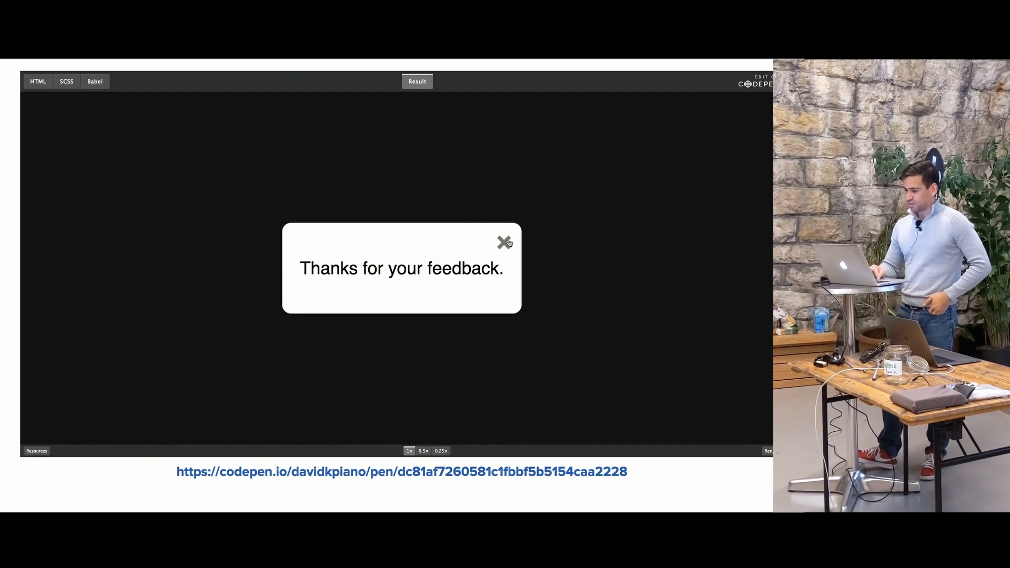
left_click(505, 242)
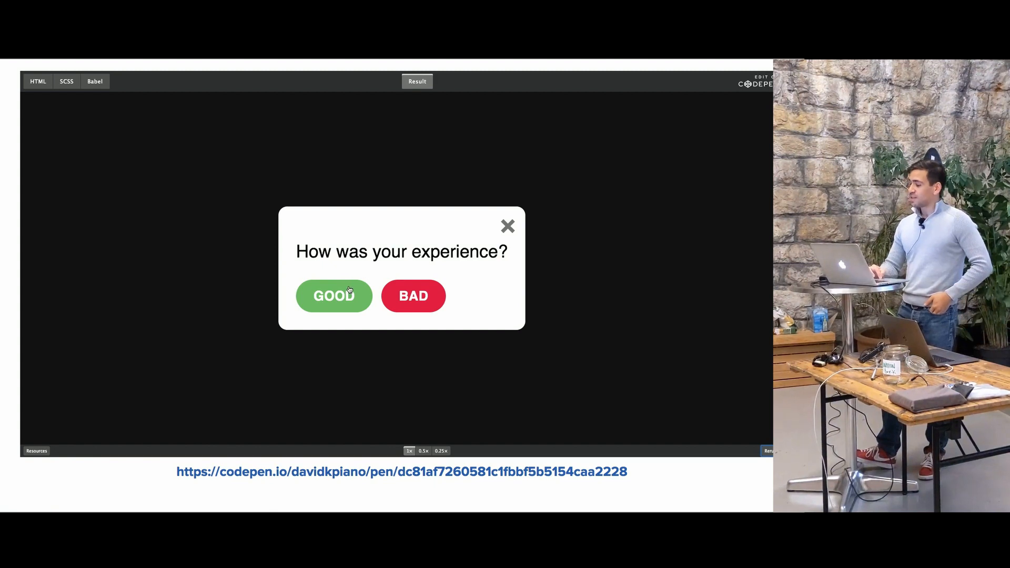
left_click(508, 226)
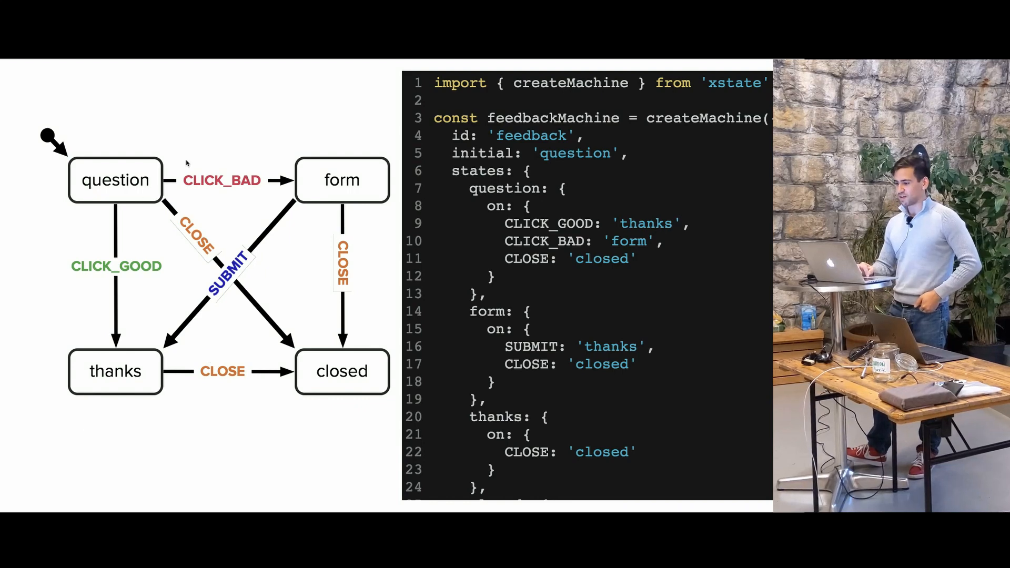
mouse_move(449, 140)
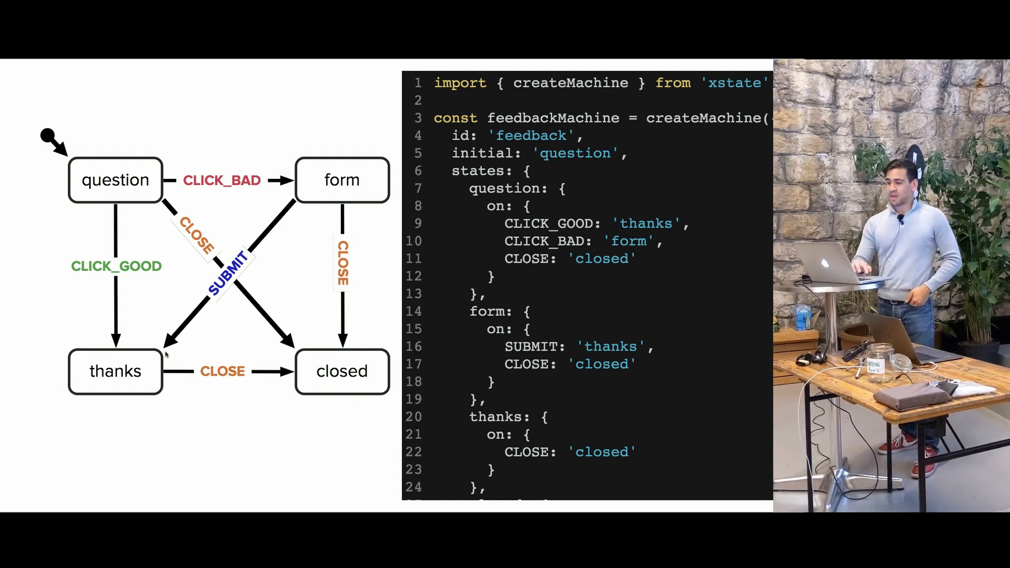
Scroll the feedback machine code, highlight the question and closed states, and copy it
scroll("down", 3)
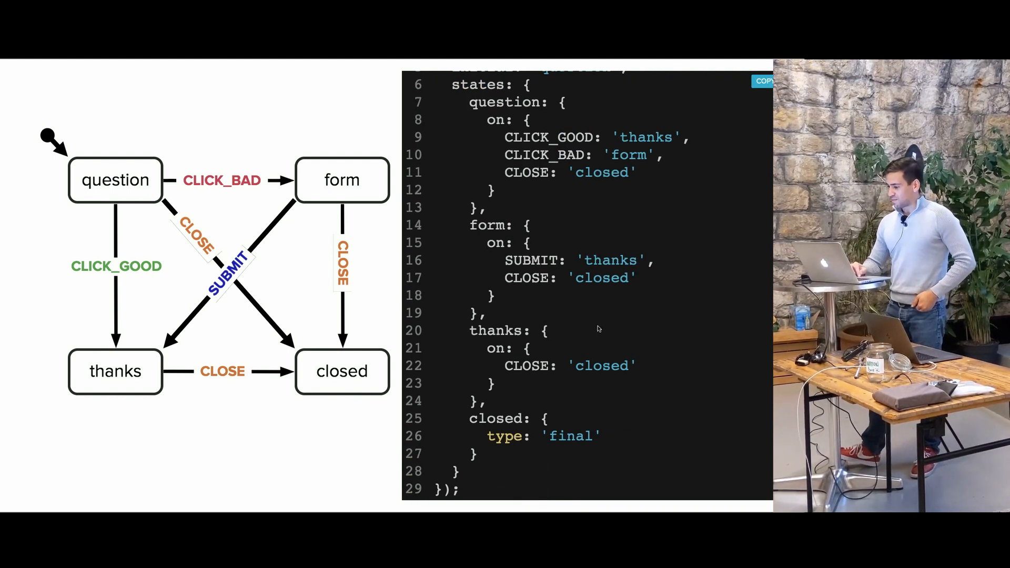
scroll("up", 3)
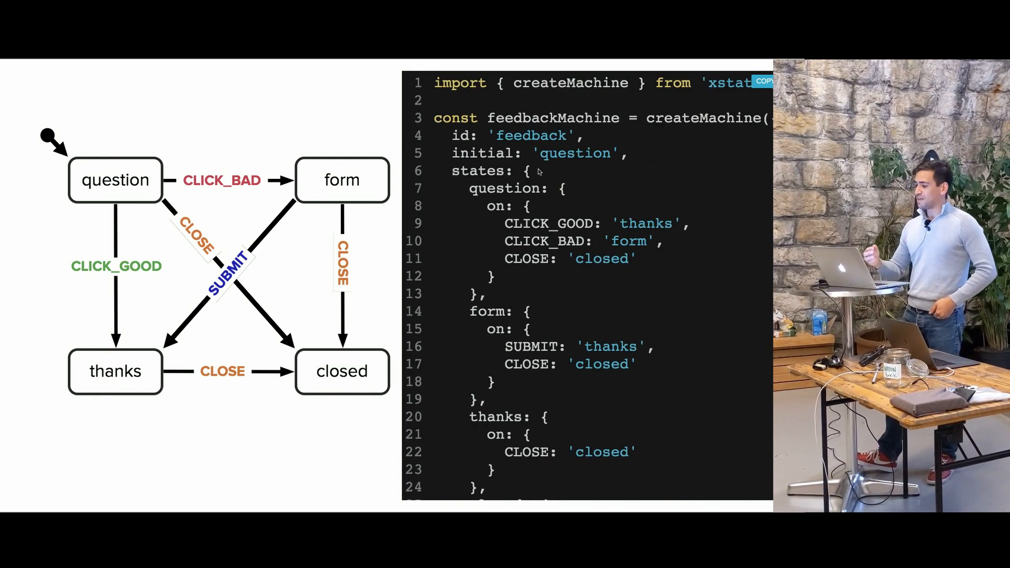
double_click(477, 170)
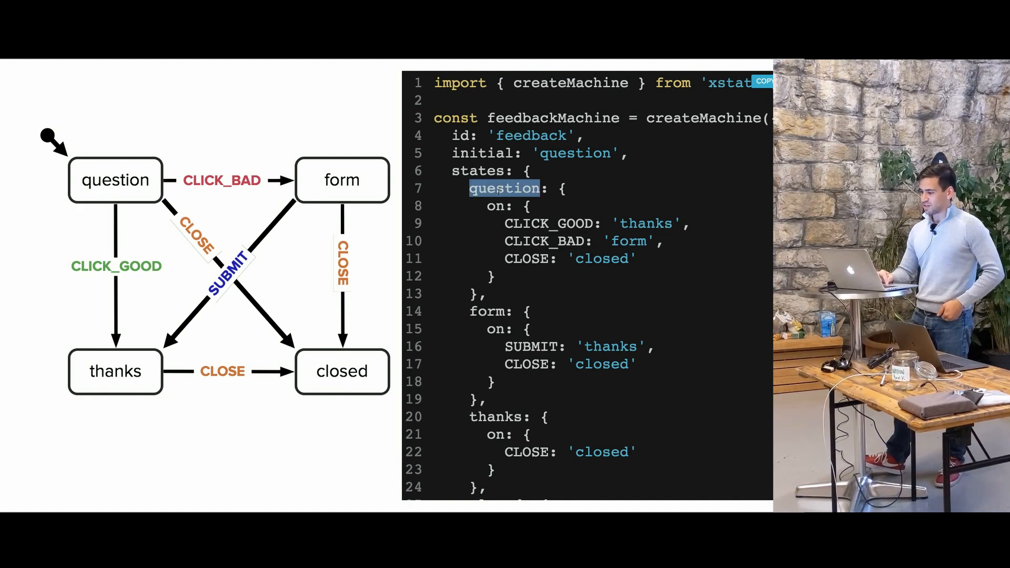
scroll("down", 3)
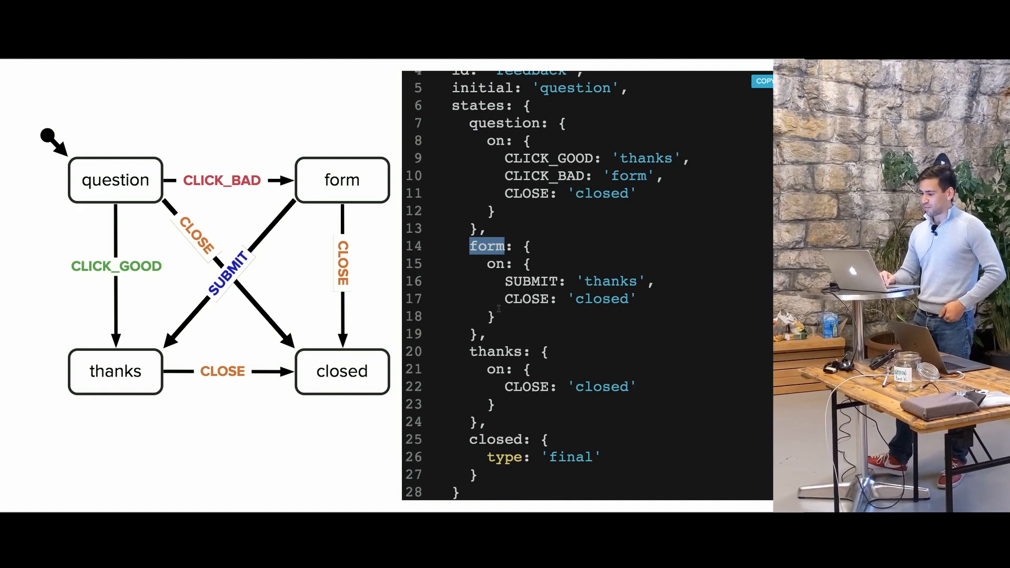
double_click(496, 439)
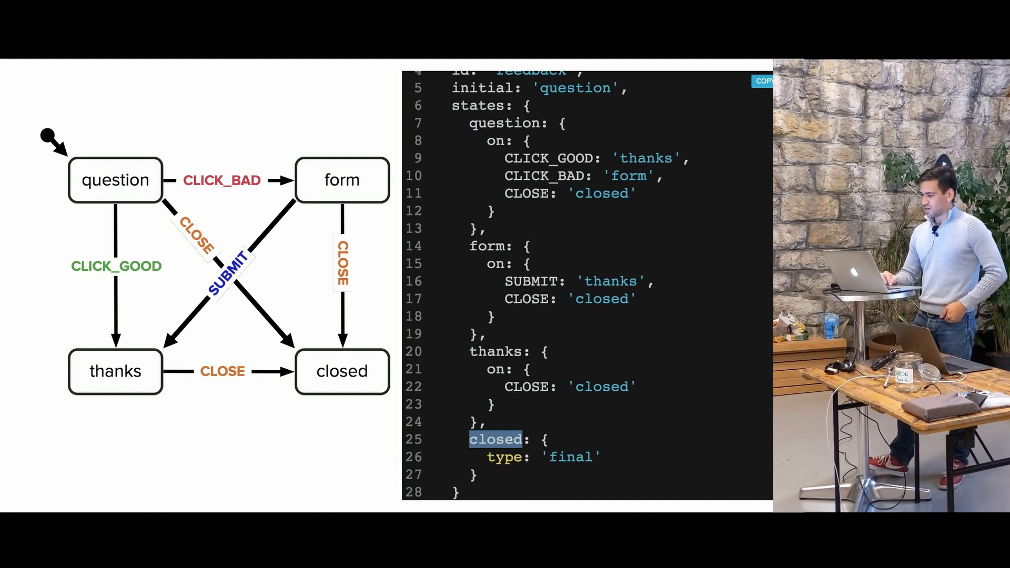
scroll("up", 3)
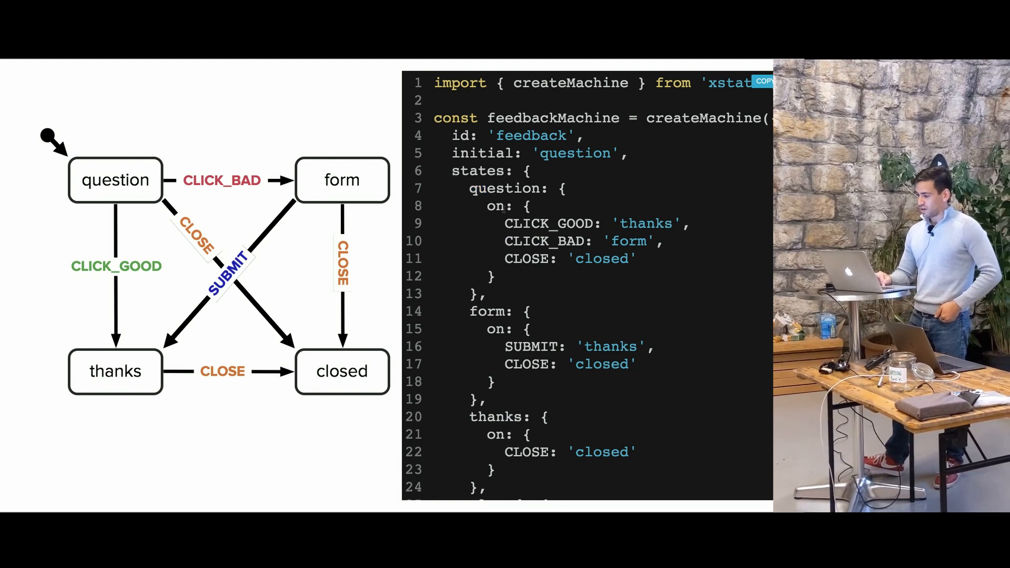
double_click(549, 223)
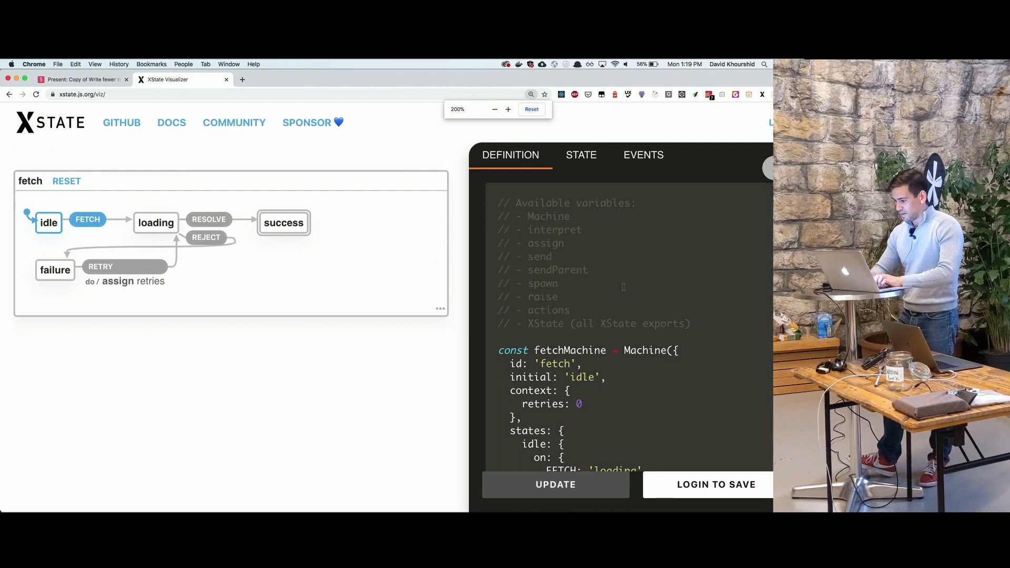
Update the visualizer to draw the pasted feedback machine as a statechart
scroll("down", 3)
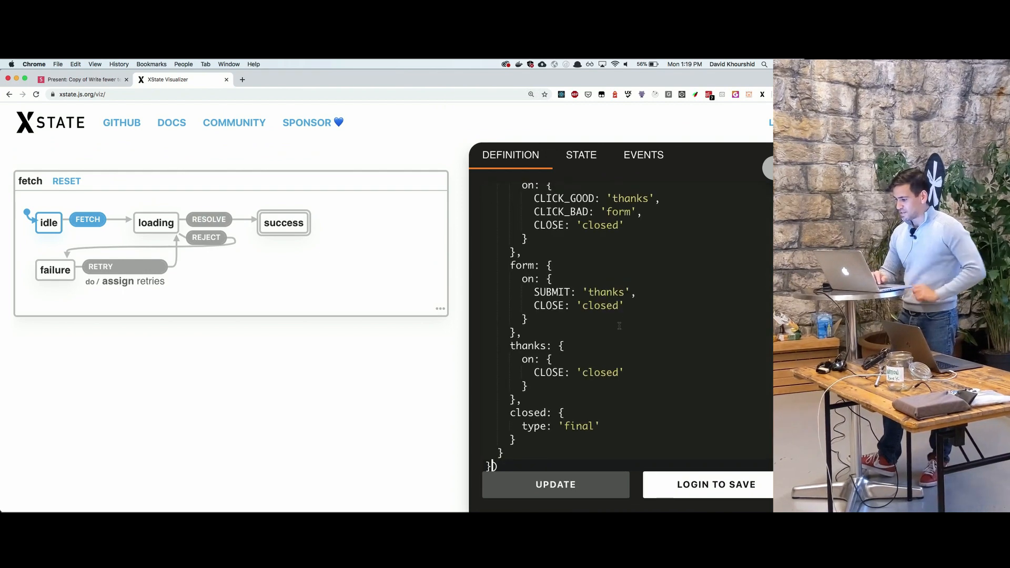
scroll("up", 3)
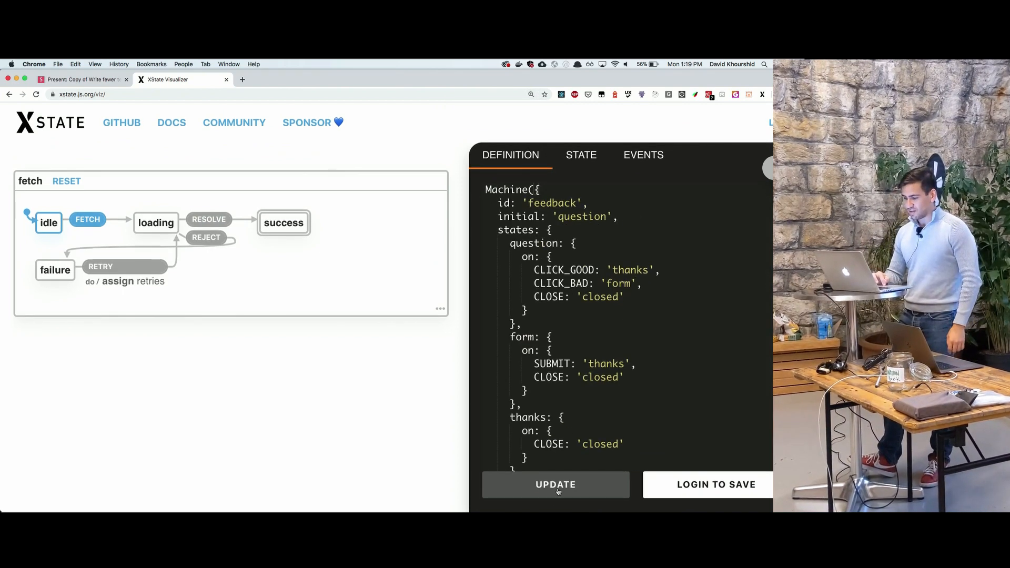
left_click(556, 484)
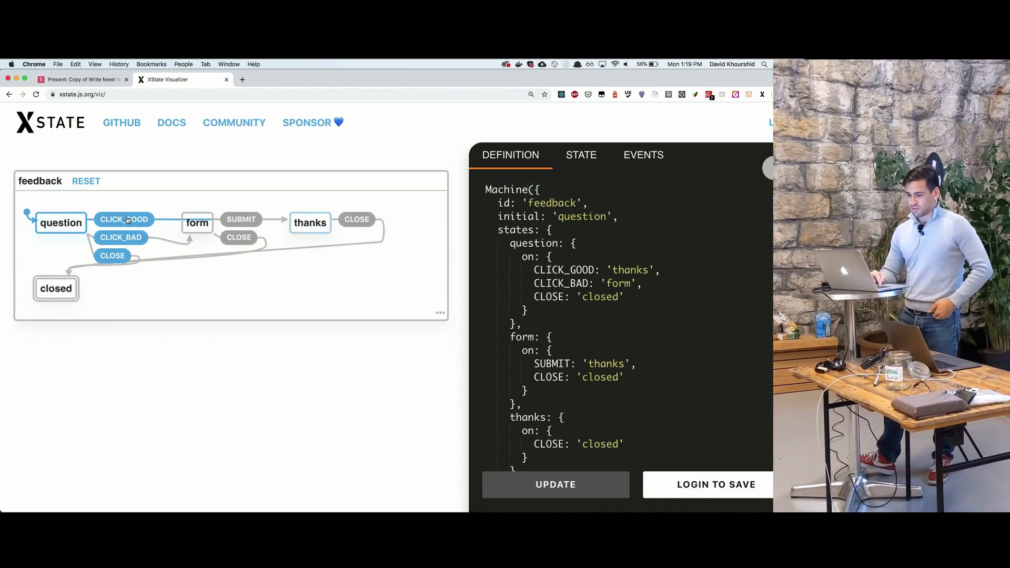
Step the statechart through CLICK_BAD, SUBMIT and CLOSE to reach closed
left_click(356, 219)
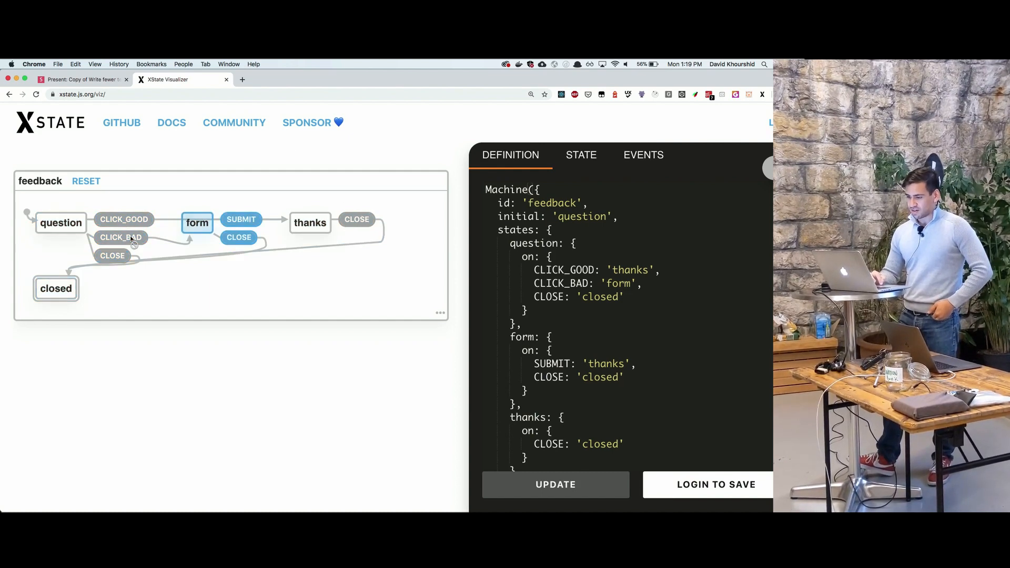
left_click(241, 218)
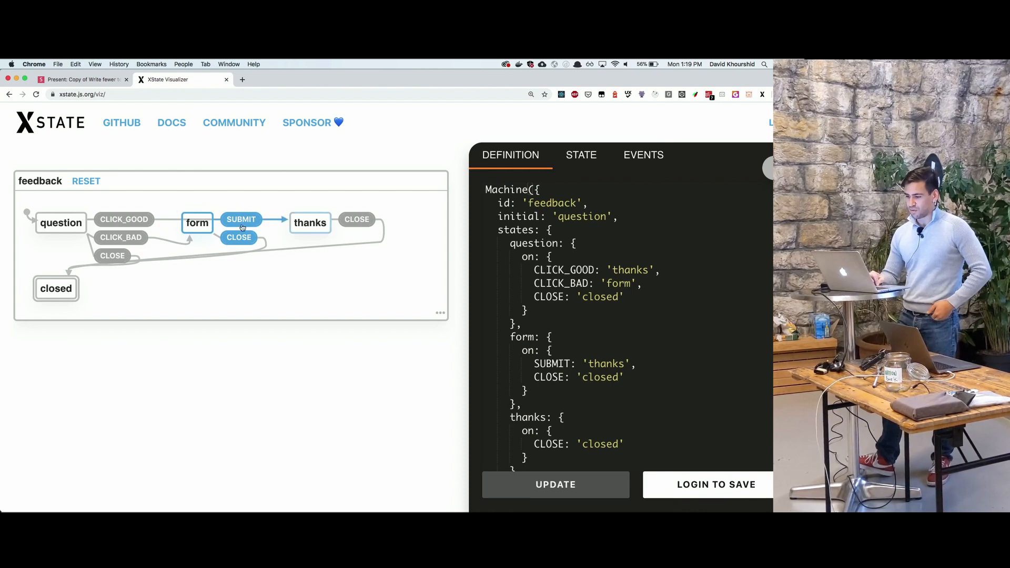
left_click(241, 219)
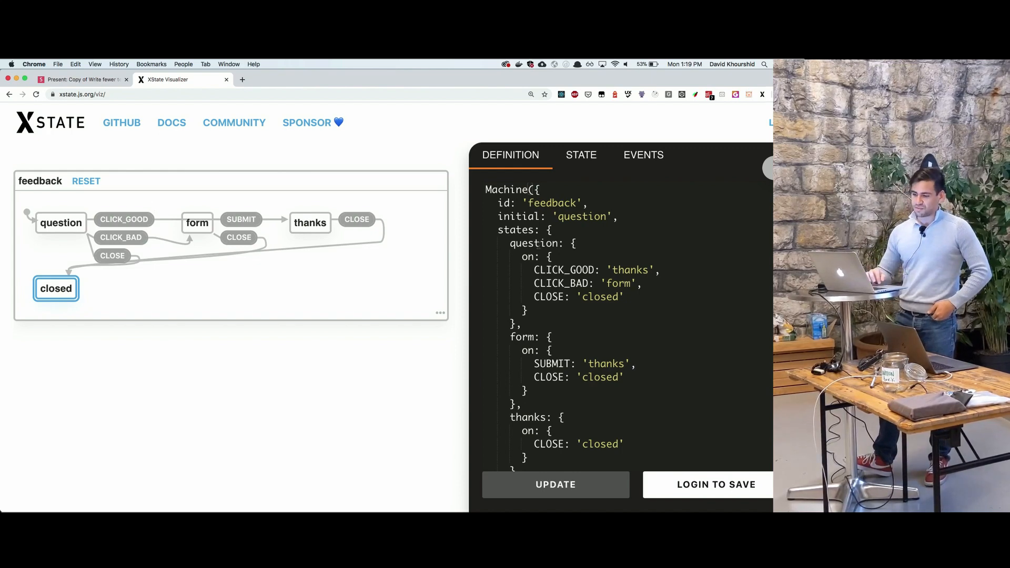
left_click(77, 80)
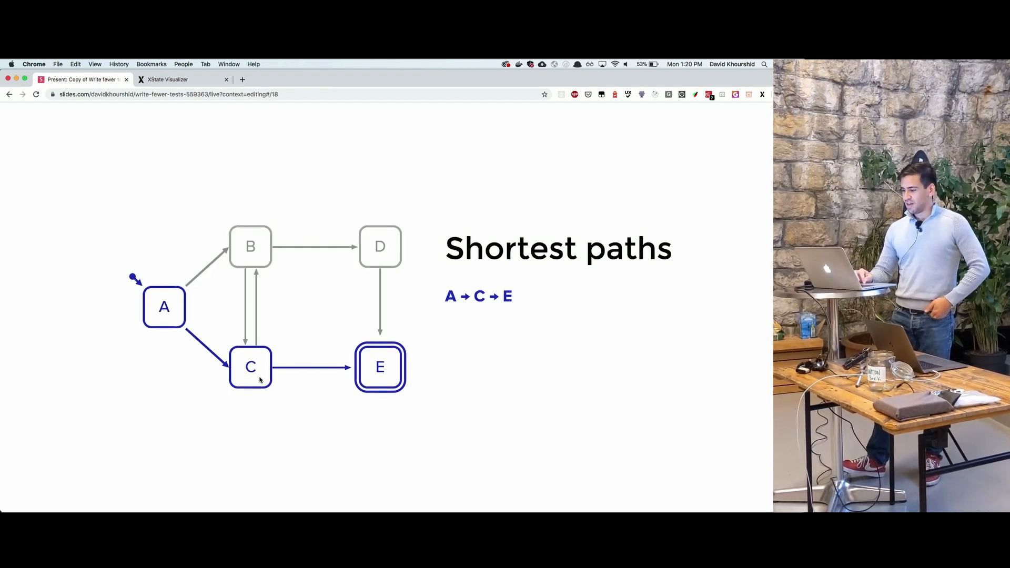
mouse_move(283, 381)
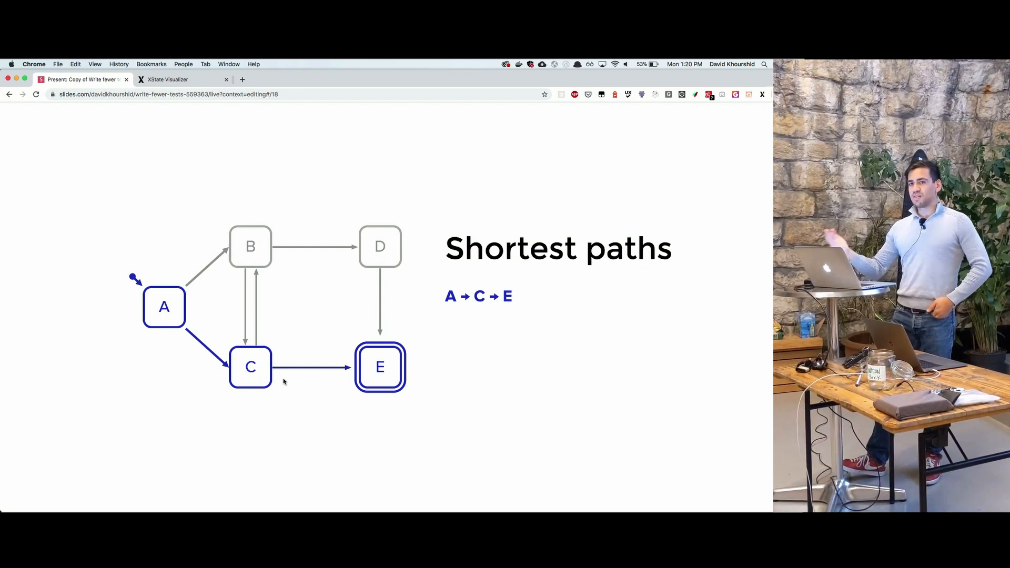
Advance from the Shortest paths A→C→E slide to the Simple paths slide
key("right")
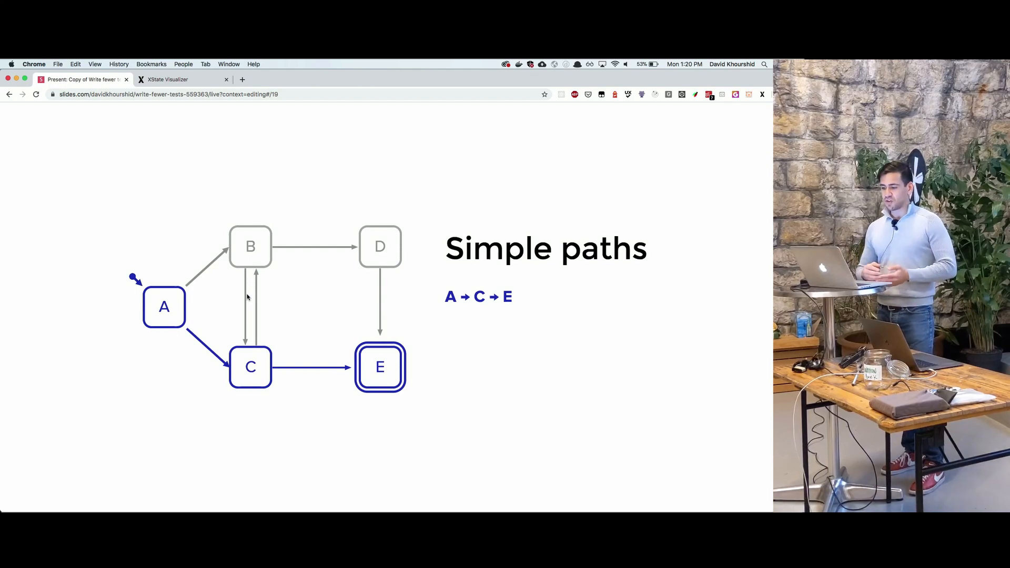
mouse_move(208, 310)
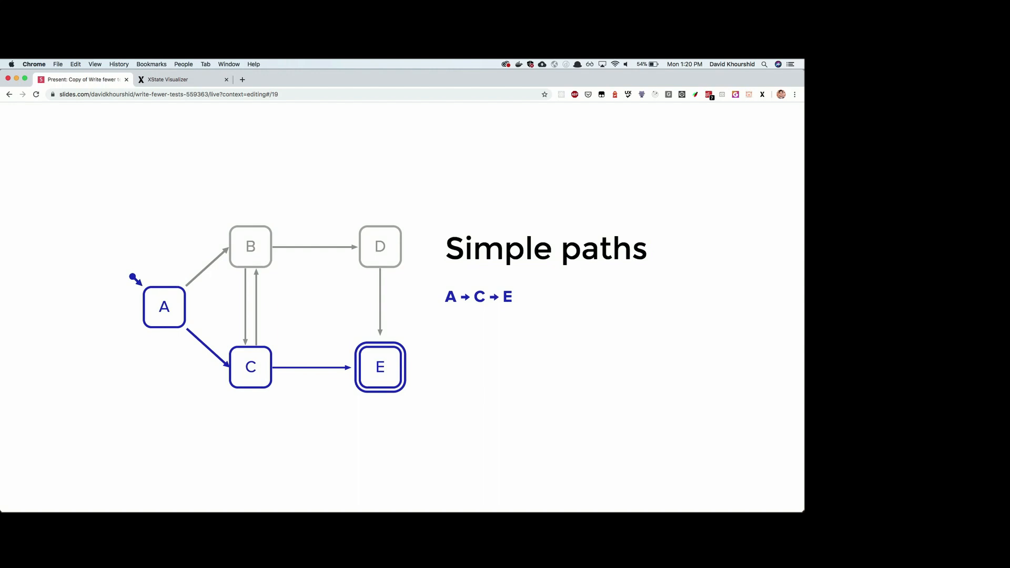
Advance to the slide listing paths to question, form, thanks and closed with getSimplePaths code
key("right")
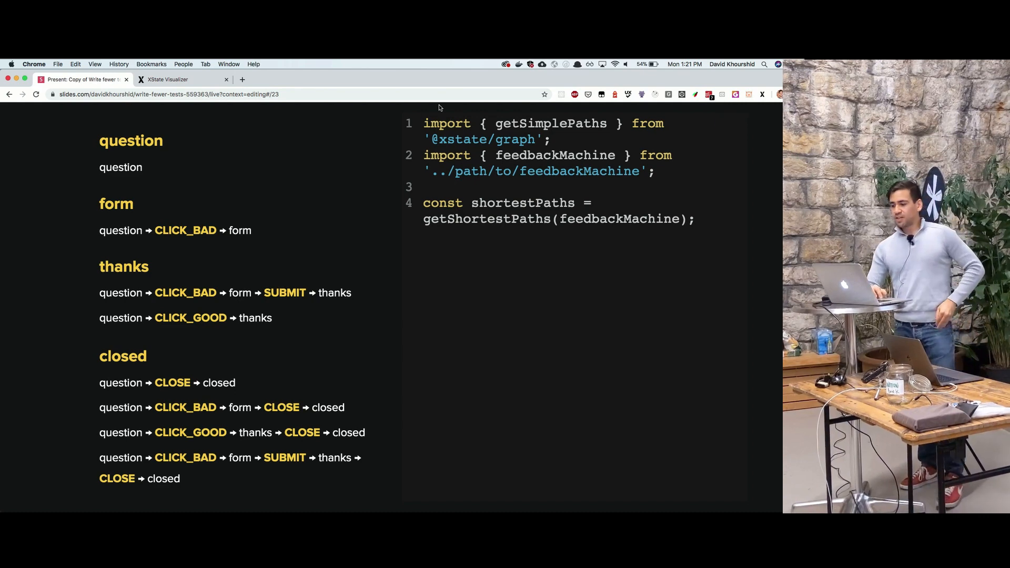
Highlight the getSimplePaths import, then advance to the feedbackMachine test code slide
double_click(486, 139)
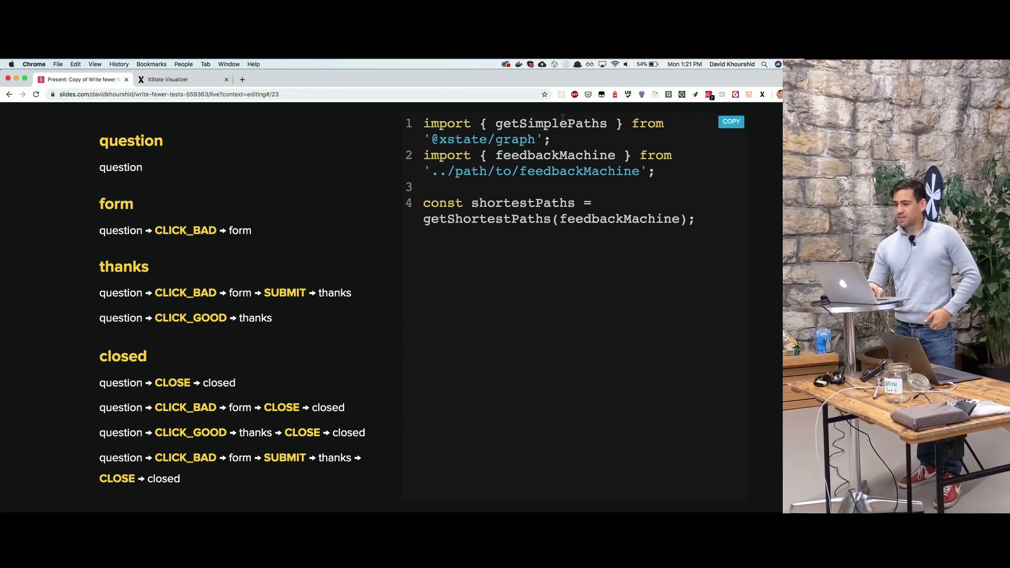
double_click(551, 123)
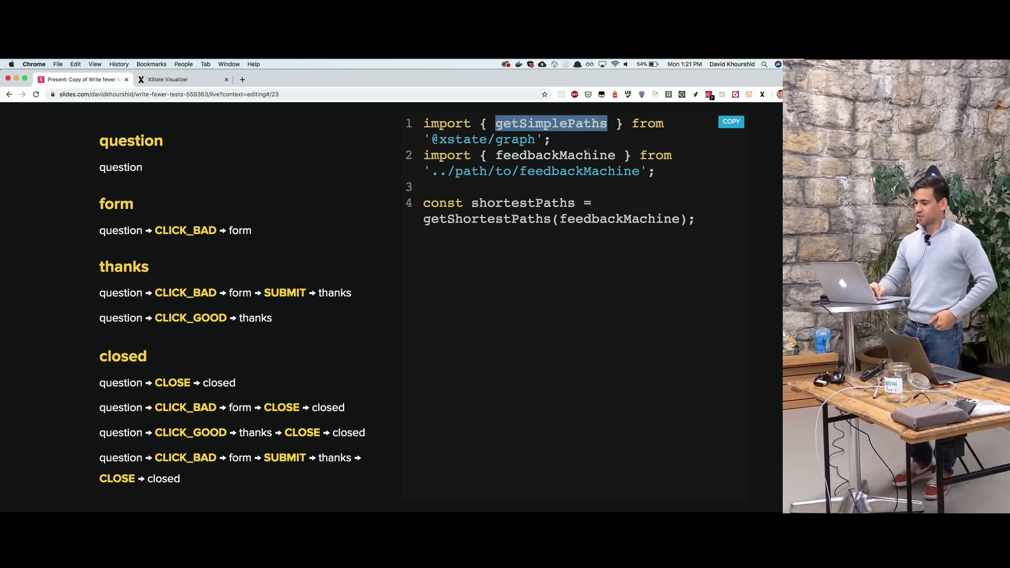
mouse_move(505, 222)
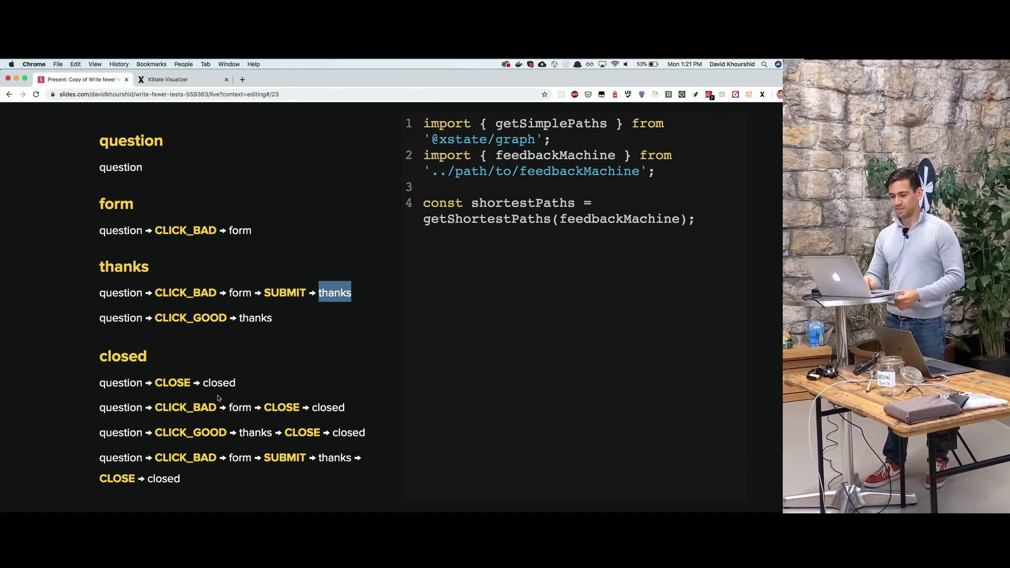
key("Right")
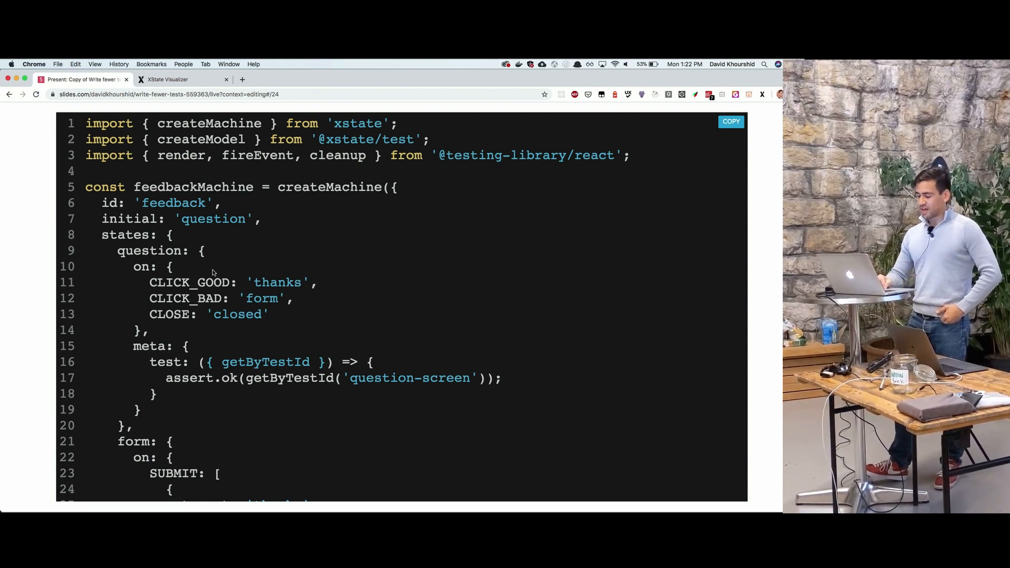
Scroll the test code and highlight the question-screen getByTestId assertion
scroll("down", 3)
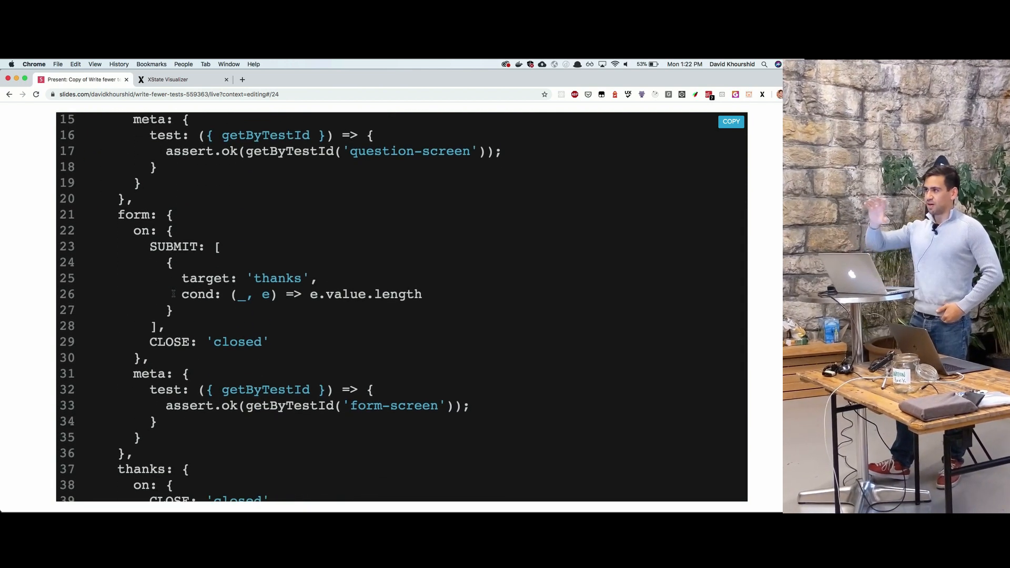
scroll("up", 3)
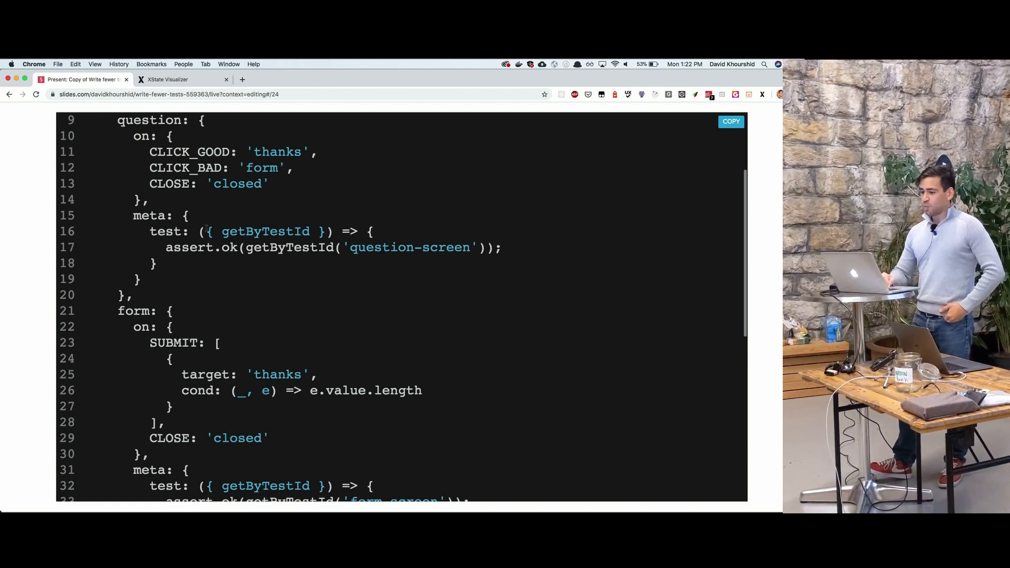
scroll("up", 3)
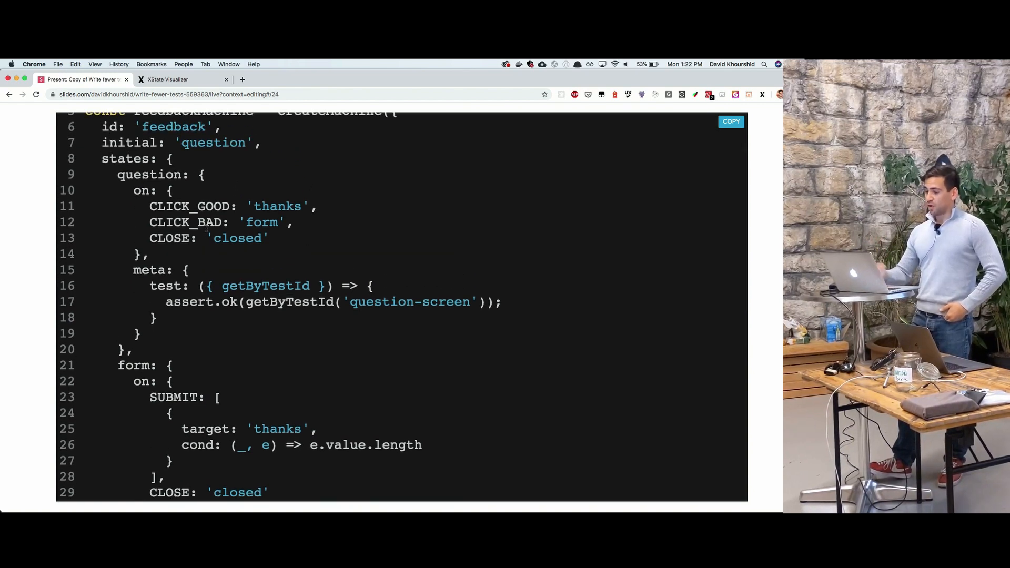
scroll("up", 3)
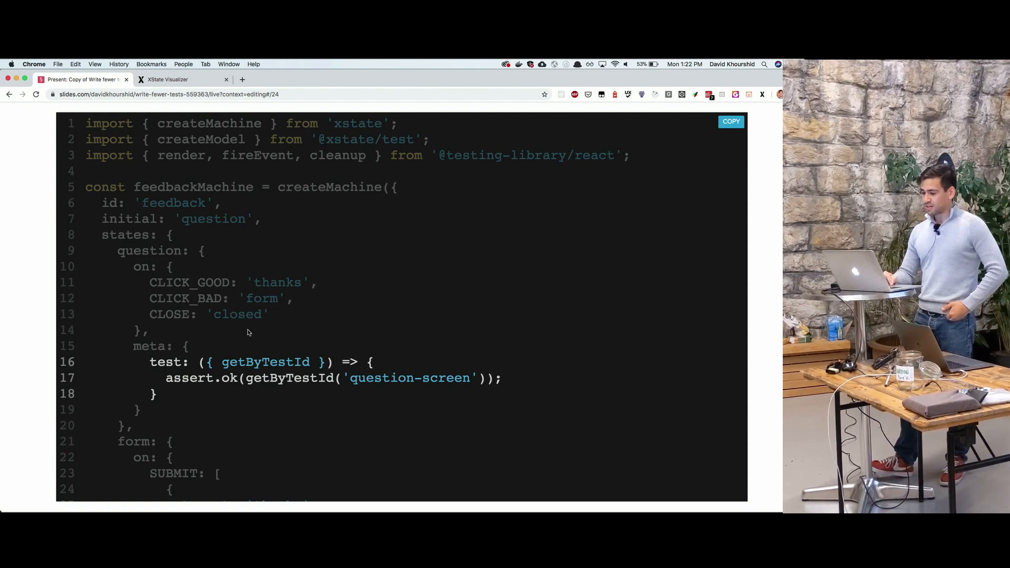
scroll("down", 3)
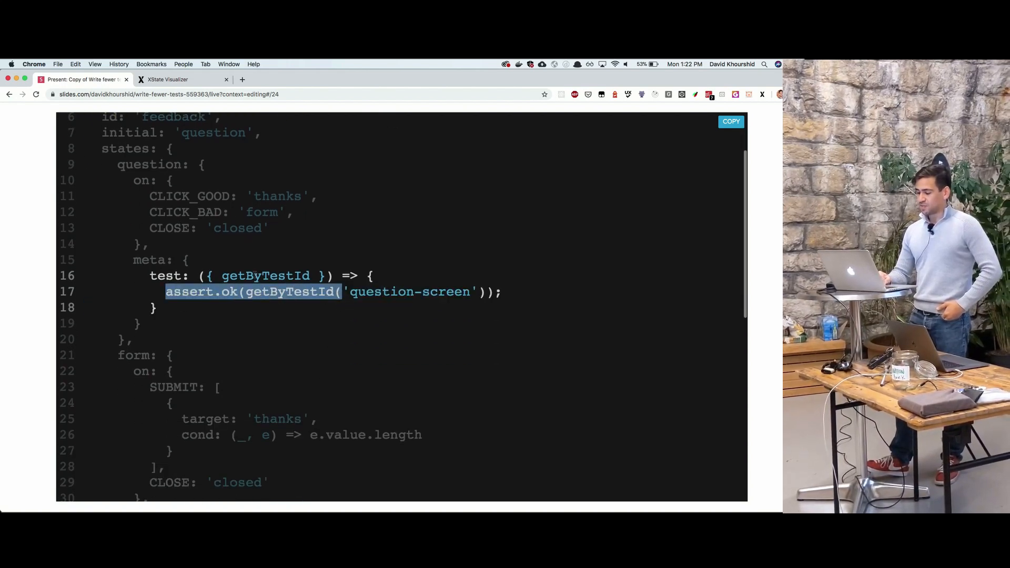
double_click(265, 276)
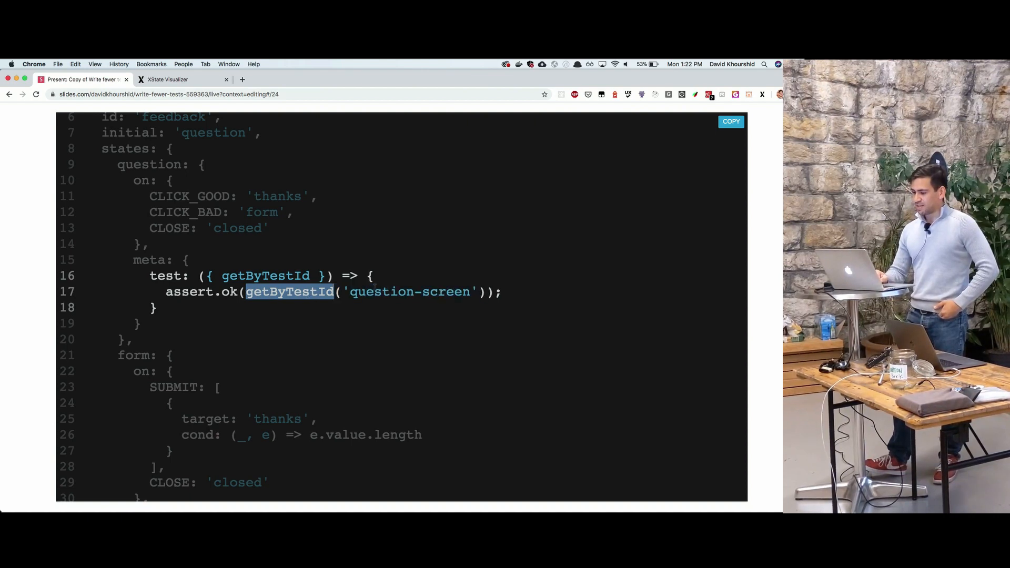
double_click(410, 292)
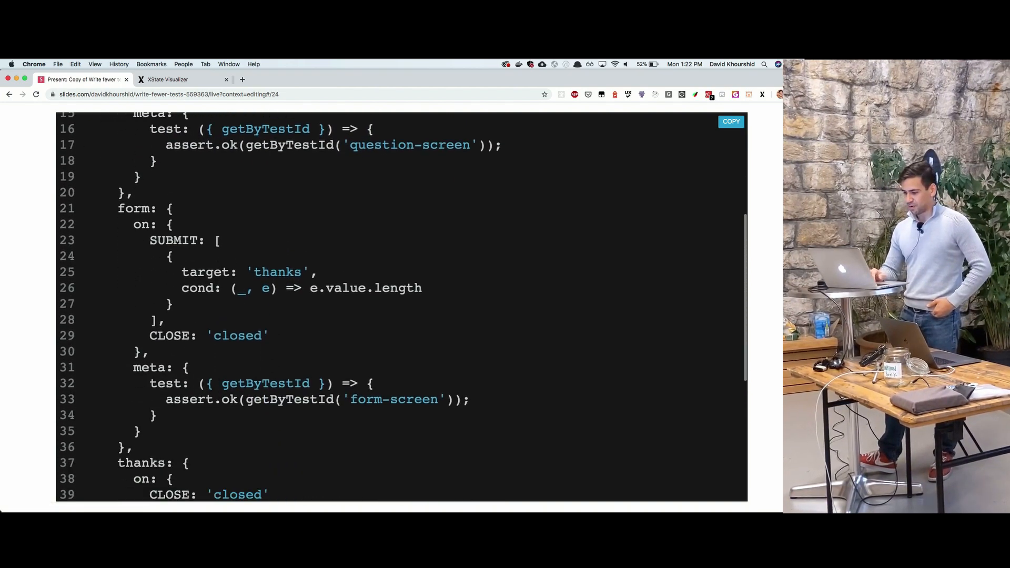
Scroll on to the createModel events slide
scroll("down", 3)
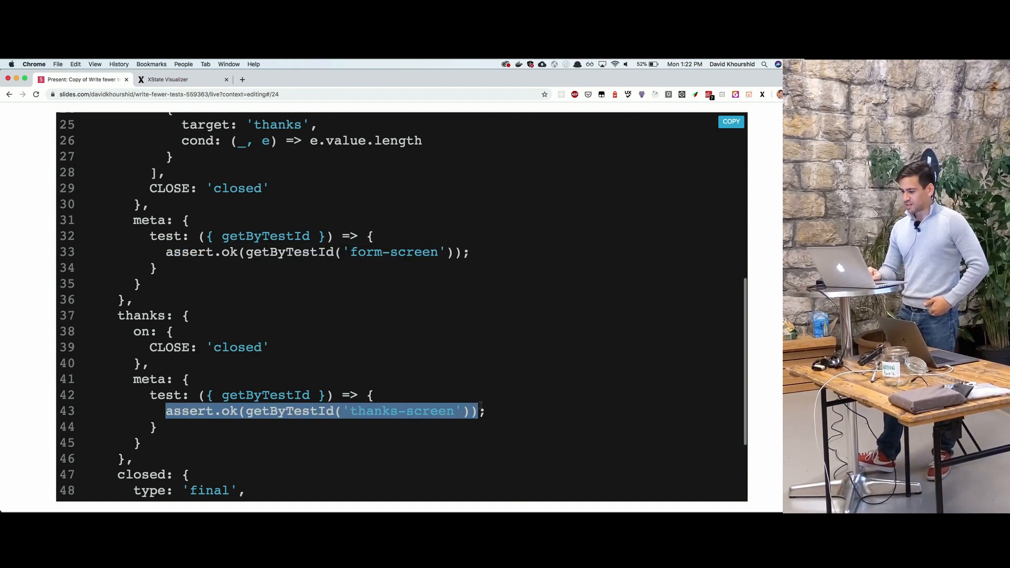
scroll("down", 3)
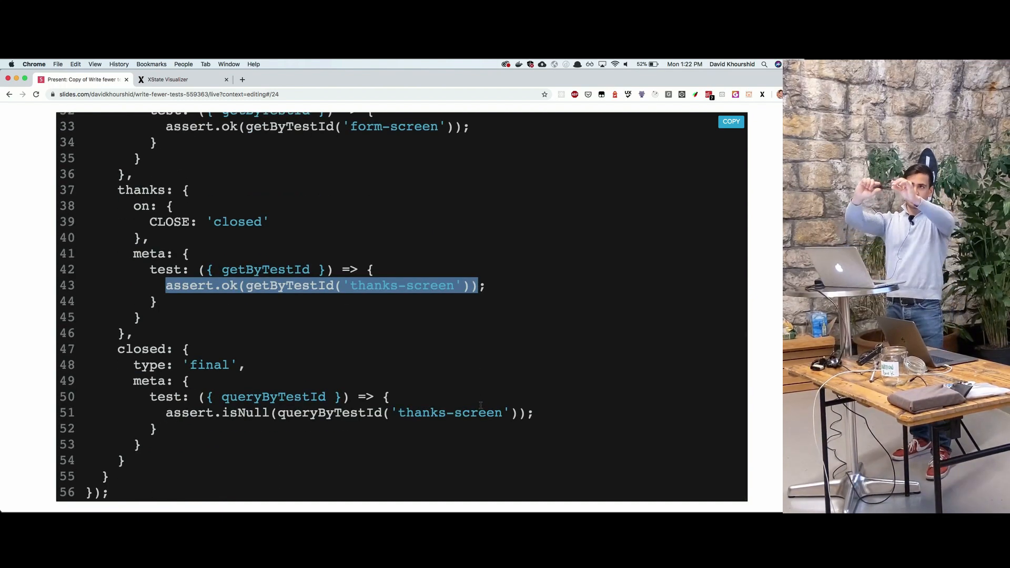
scroll("up", 3)
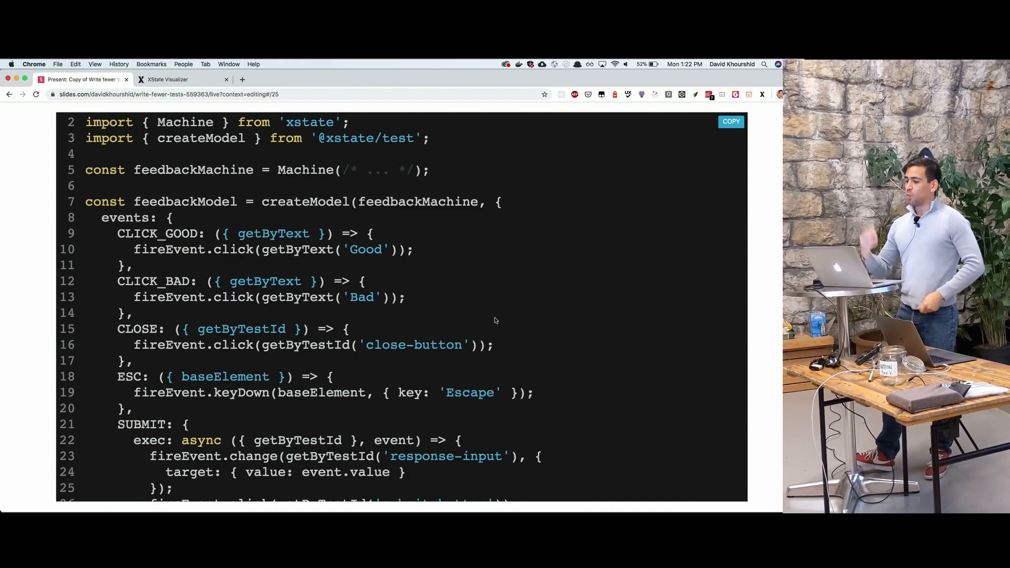
Scroll the createModel events code, highlighting getByText('Good'), and reach the test-plans slide
scroll("down", 3)
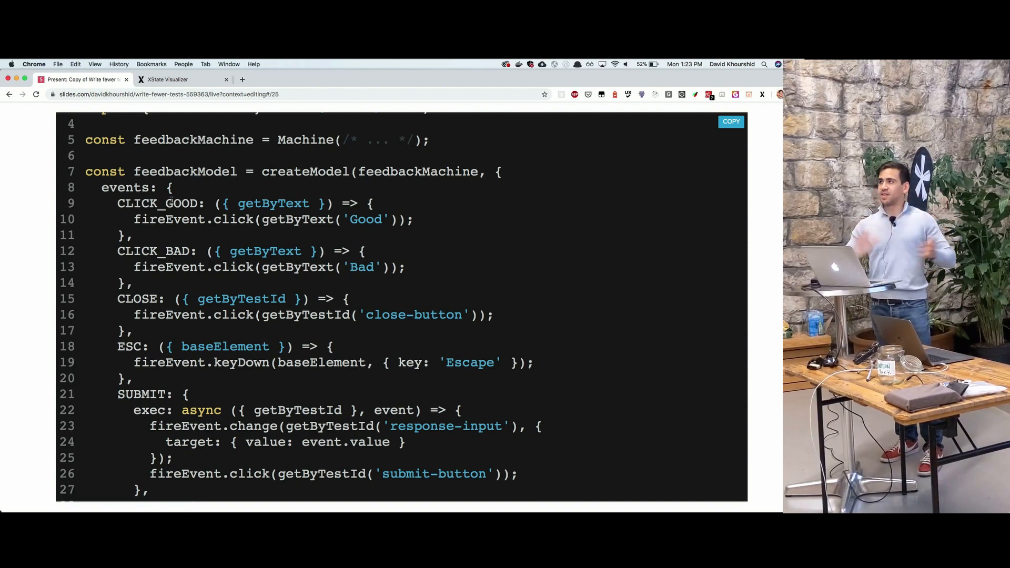
mouse_move(289, 191)
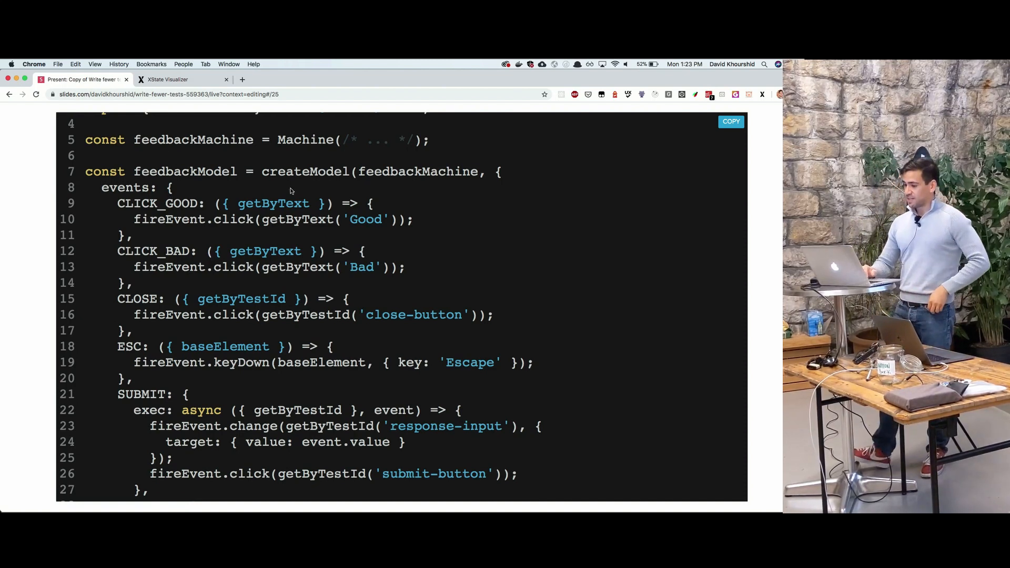
double_click(157, 203)
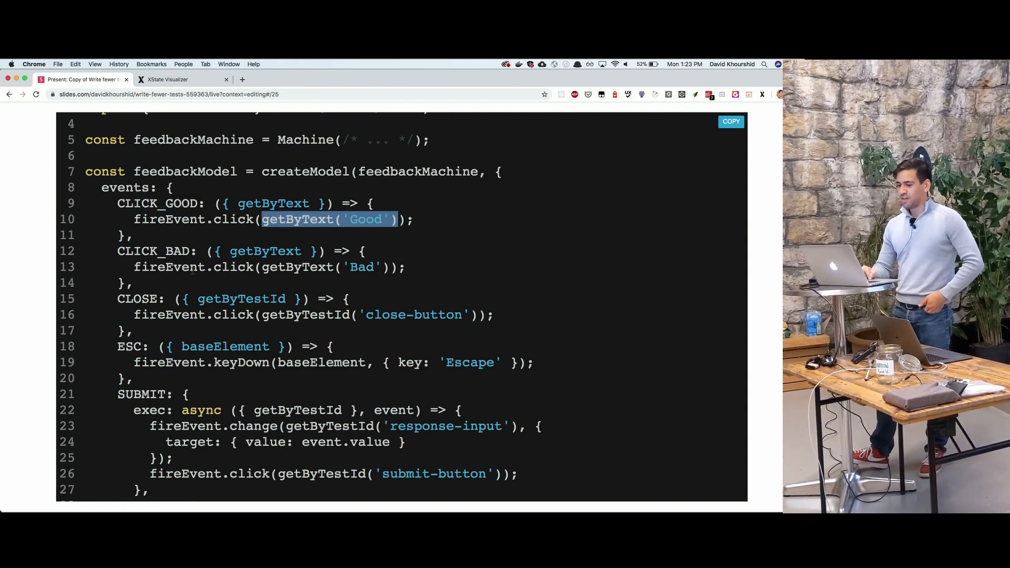
scroll("down", 3)
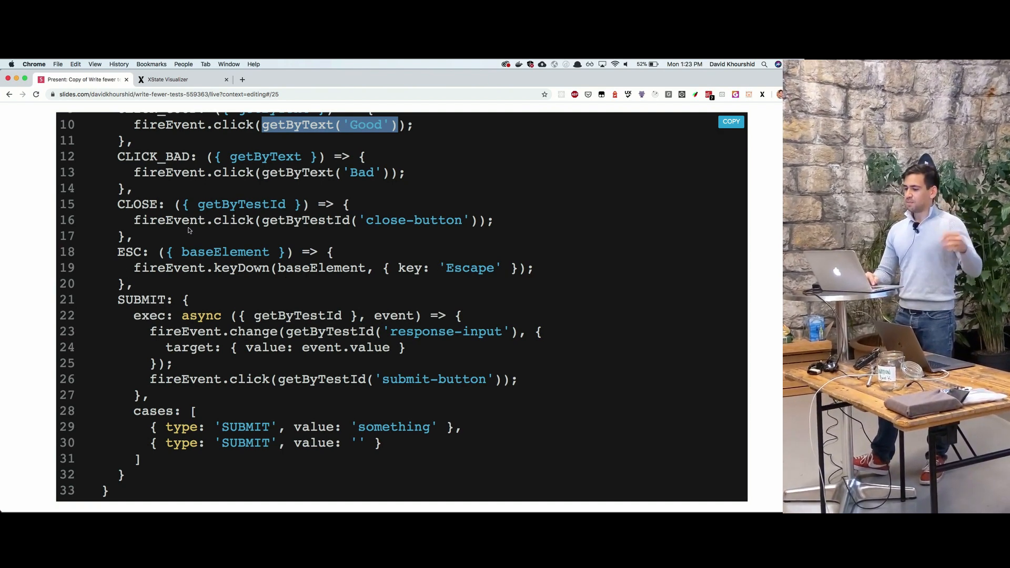
mouse_move(379, 243)
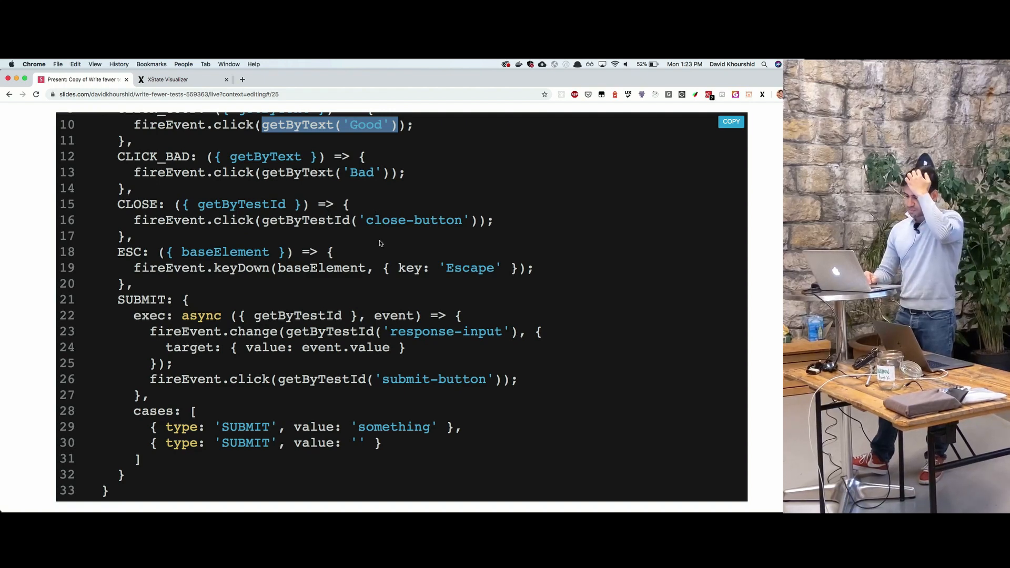
scroll("up", 3)
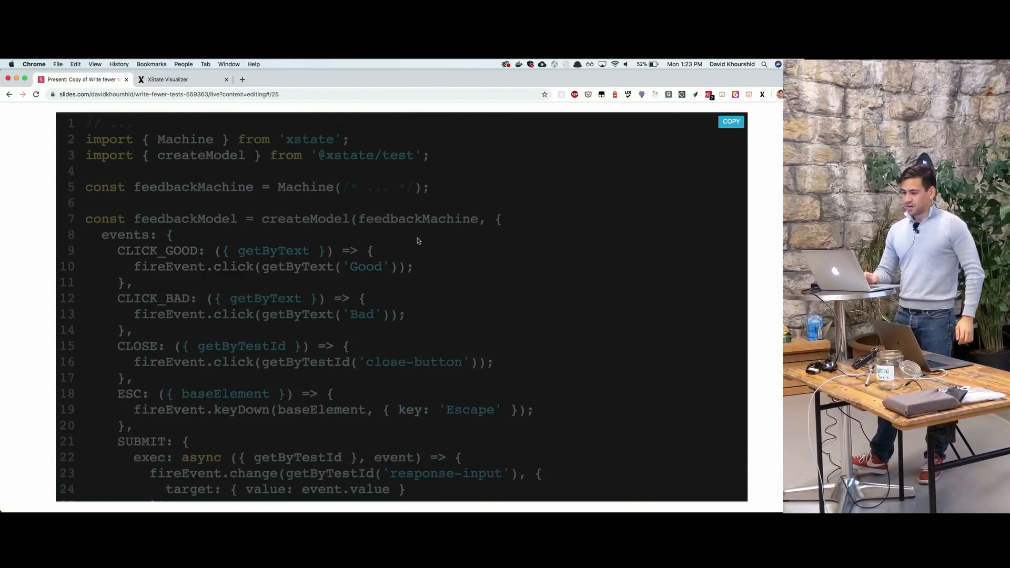
scroll("down", 3)
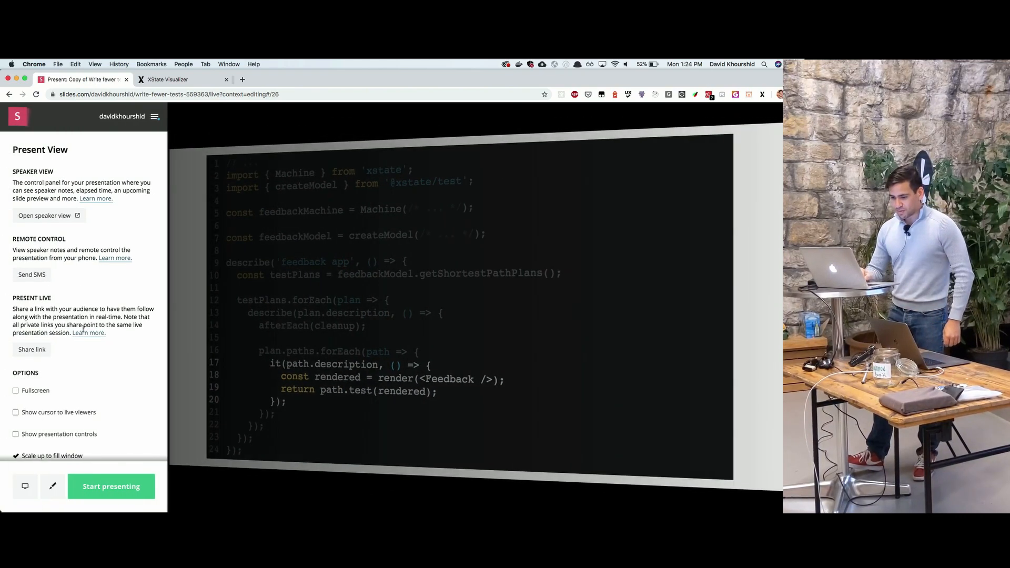
Resume presenting to show the App.test.js run with 27 passing tests
left_click(111, 486)
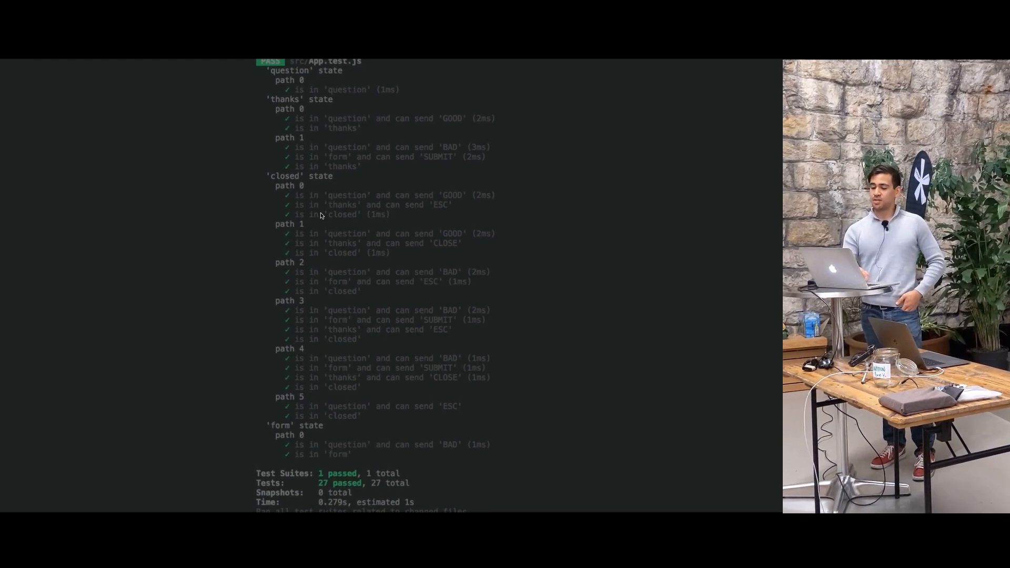
Scroll through the test output and move on to the Puppeteer demo slide
scroll("up", 3)
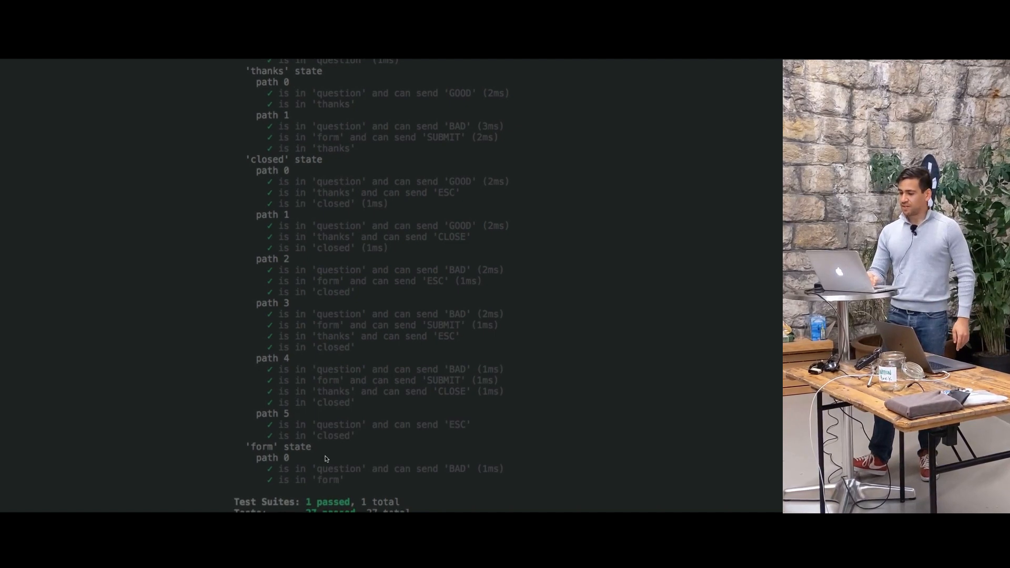
scroll("up", 3)
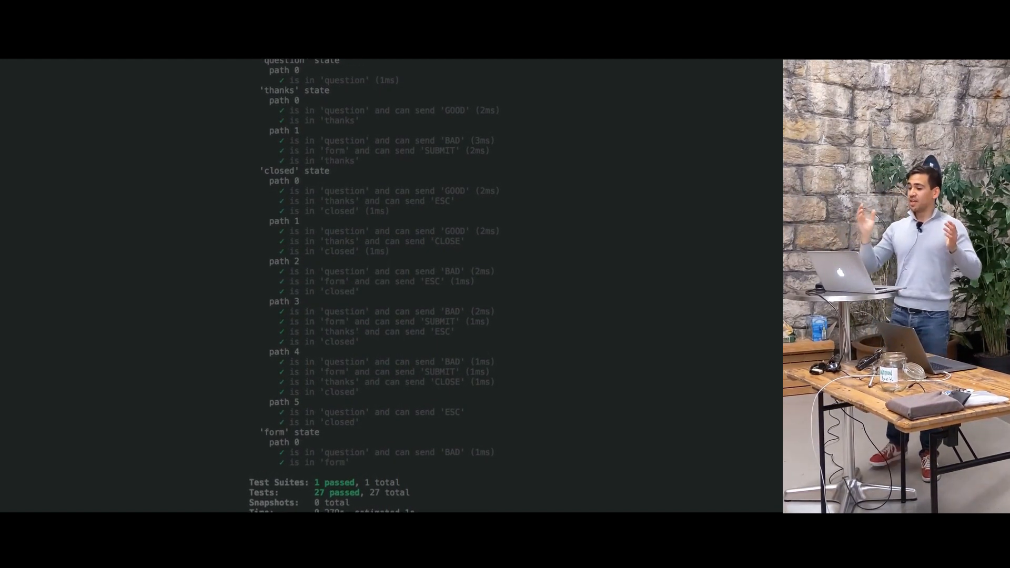
scroll("down", 3)
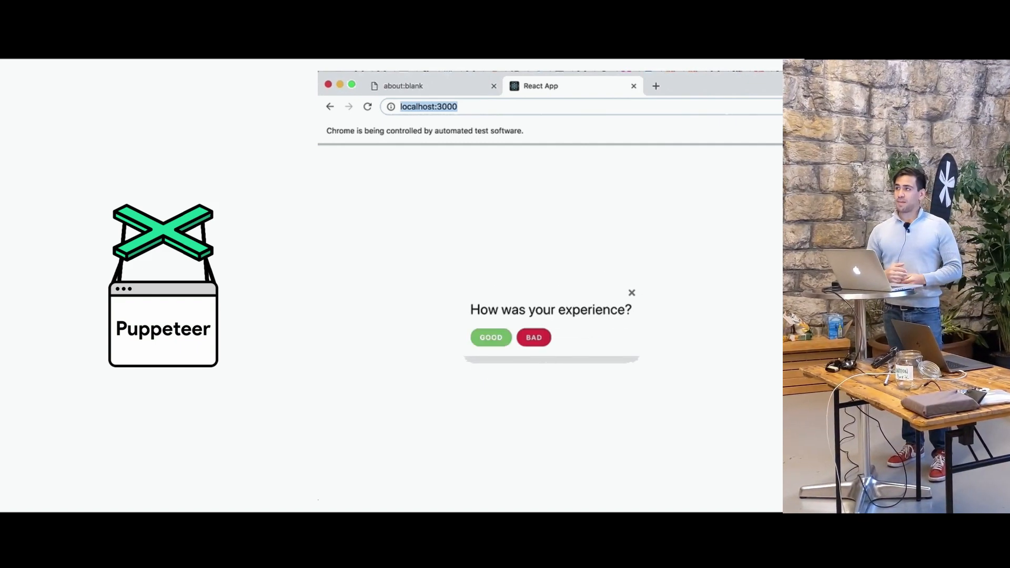
left_click(533, 337)
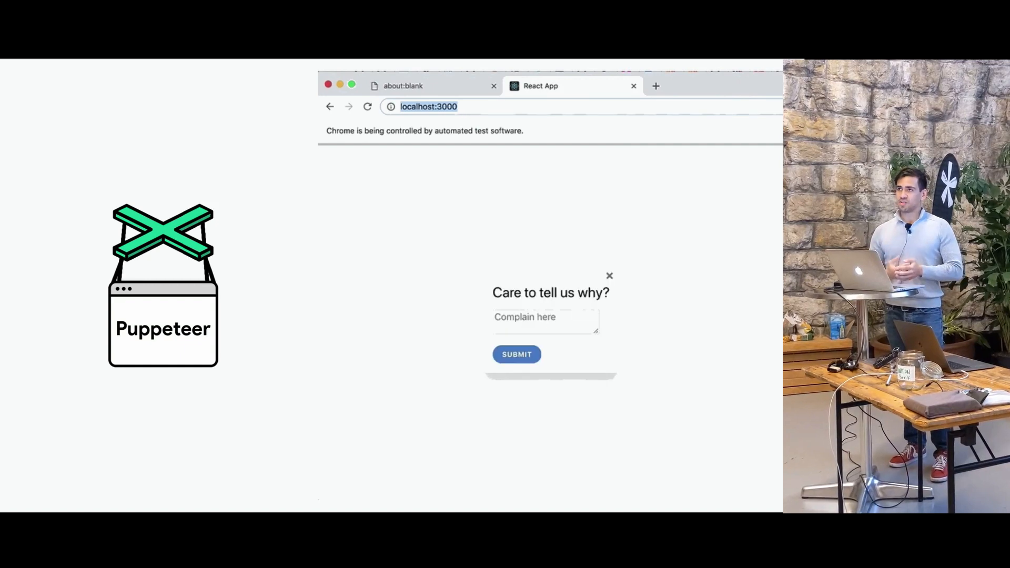
type("s")
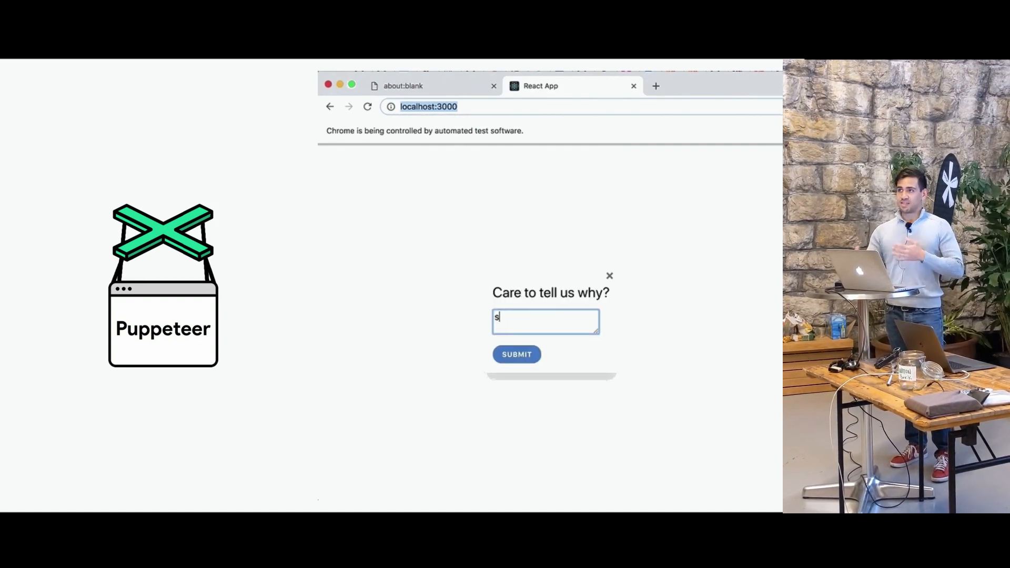
left_click(516, 354)
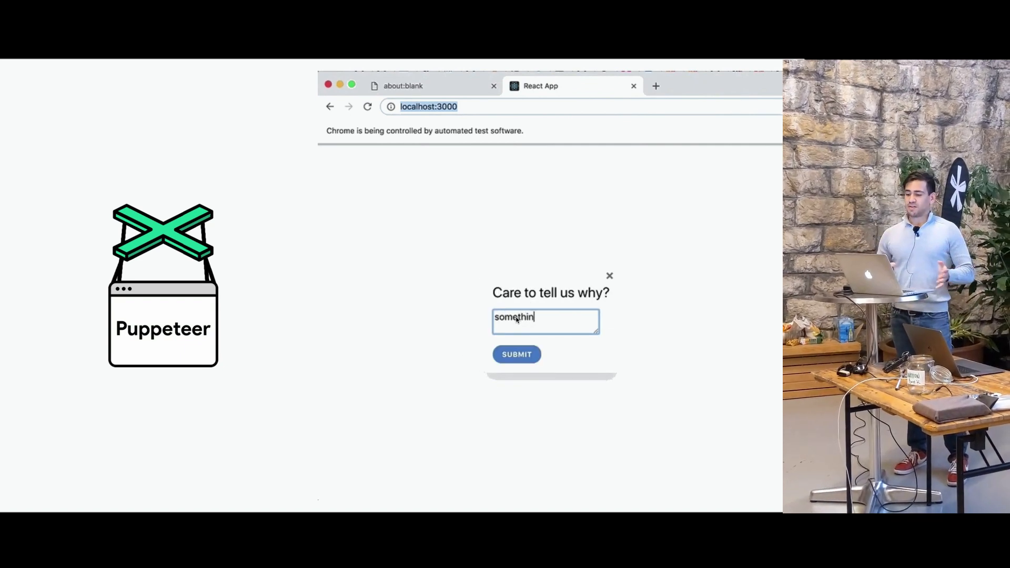
left_click(516, 354)
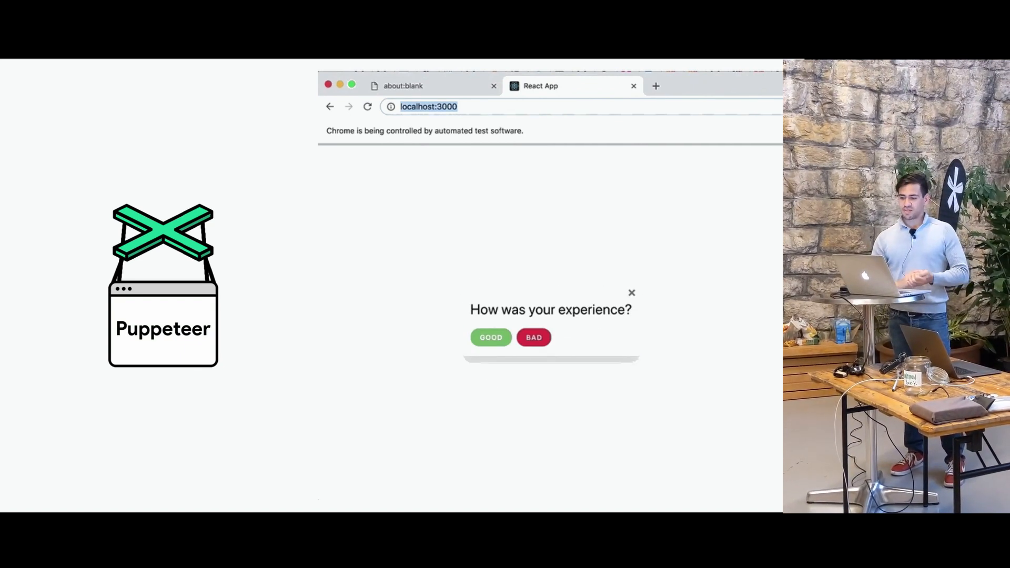
left_click(490, 337)
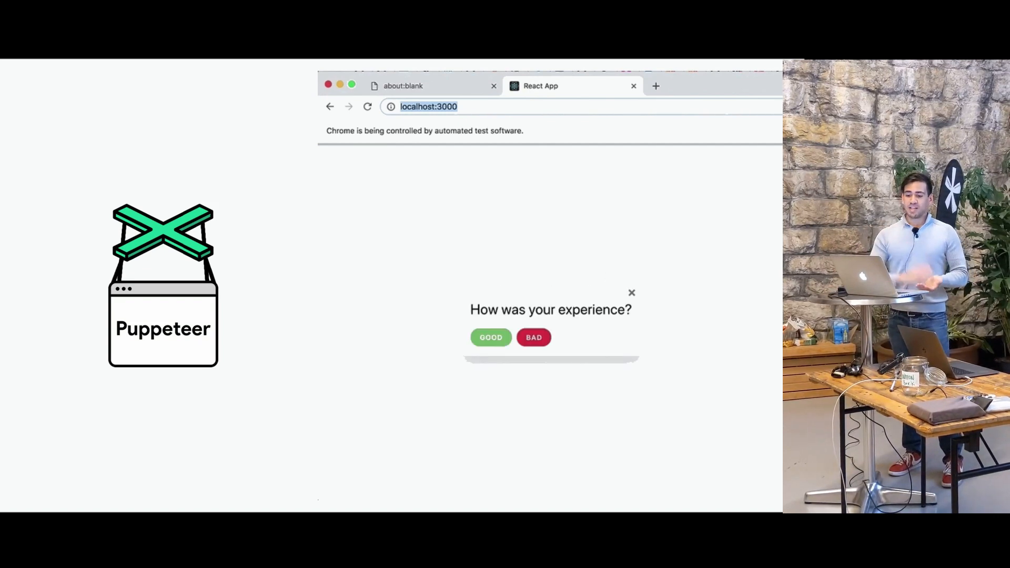
left_click(533, 337)
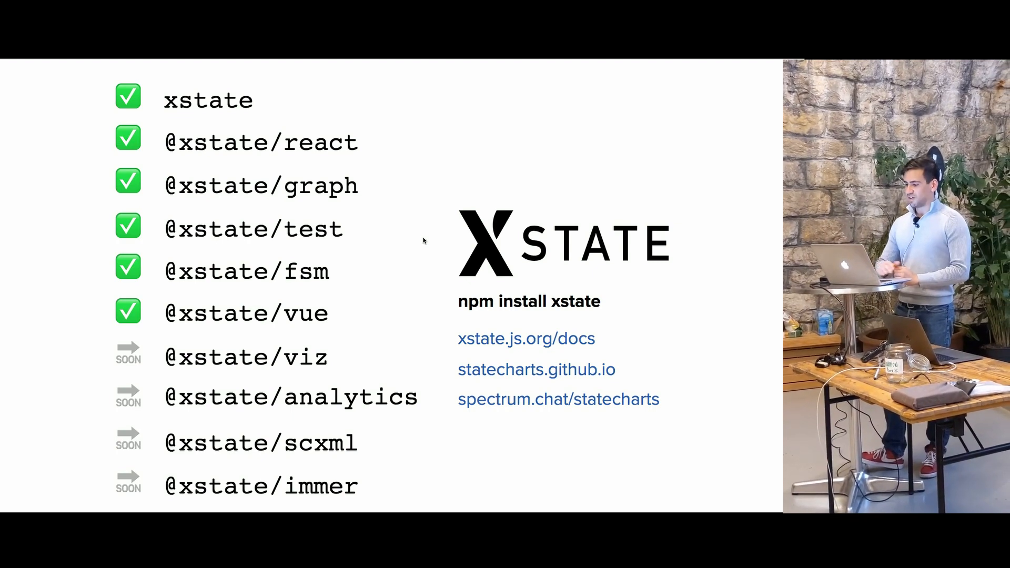
mouse_move(651, 379)
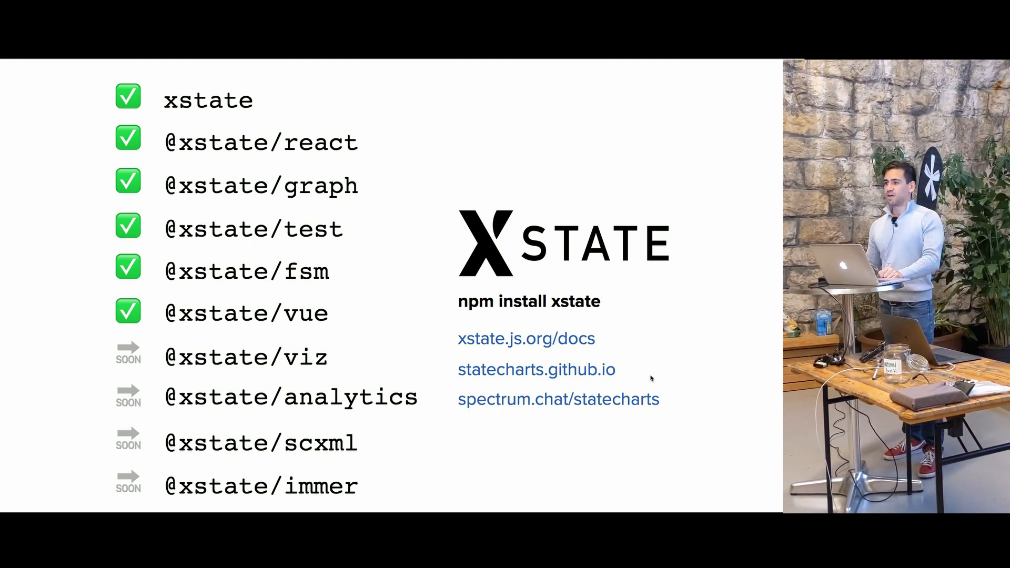